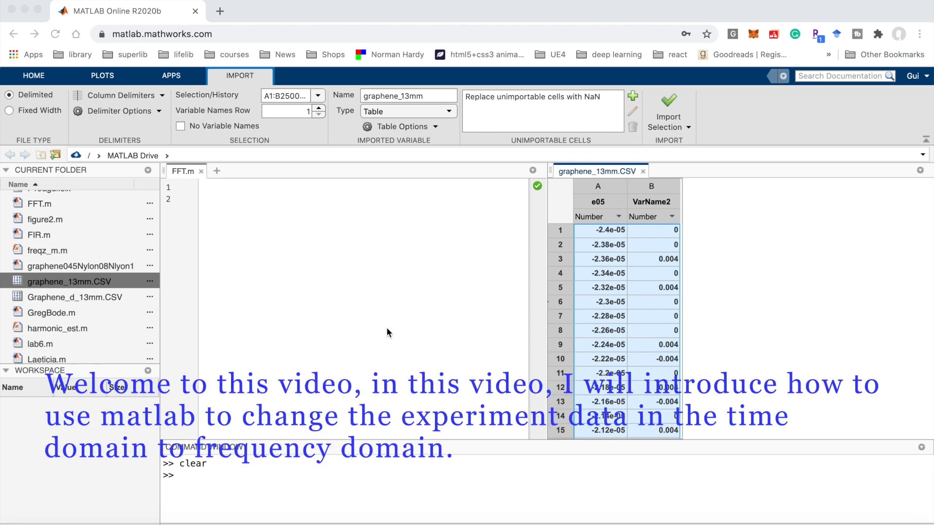
{"action": "mouse_move", "coordinate": [449, 362]}
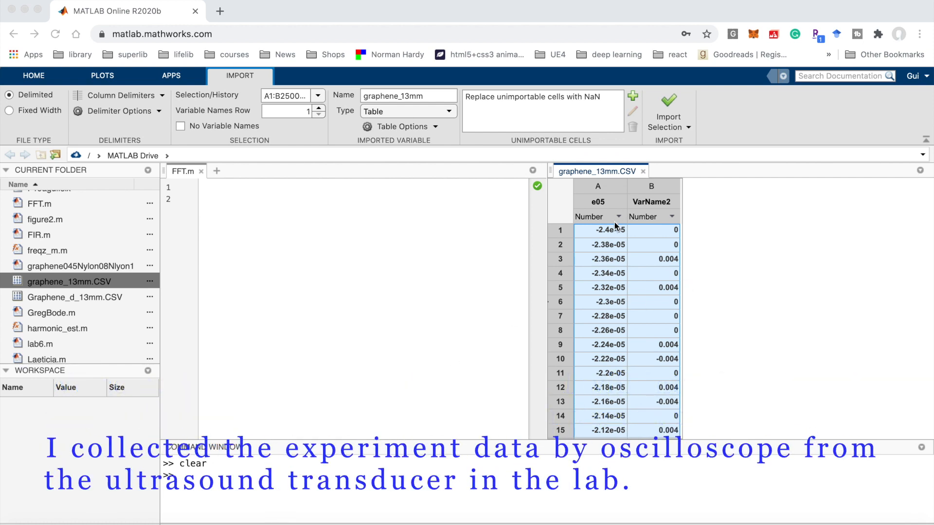
{"action": "mouse_move", "coordinate": [593, 298]}
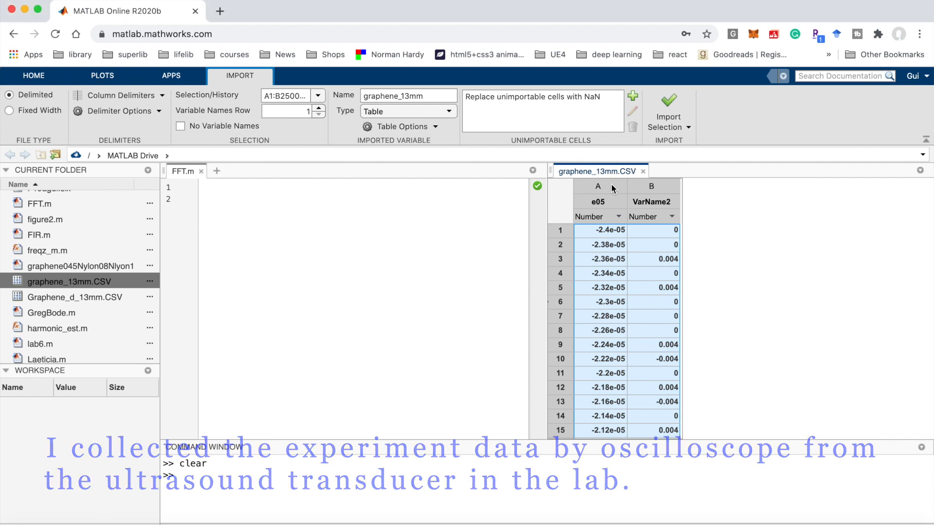
{"action": "mouse_move", "coordinate": [612, 220]}
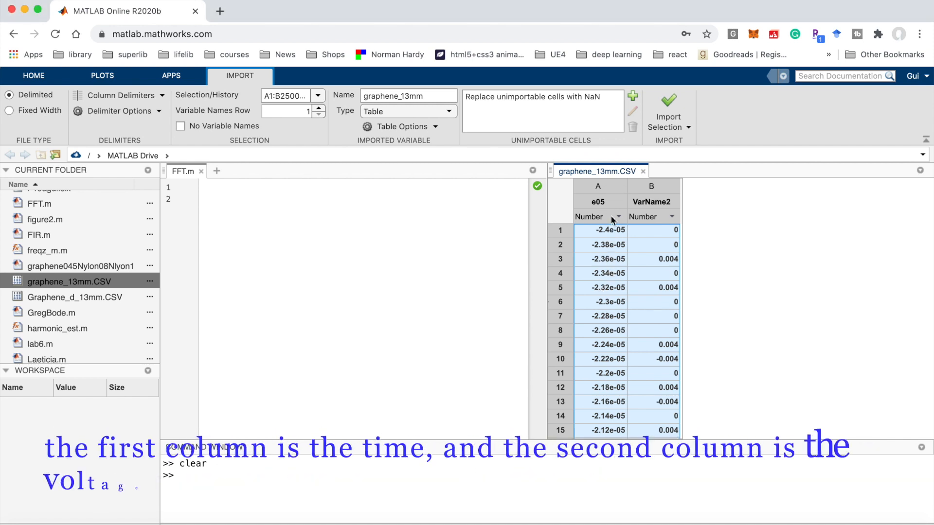
{"action": "mouse_move", "coordinate": [659, 193]}
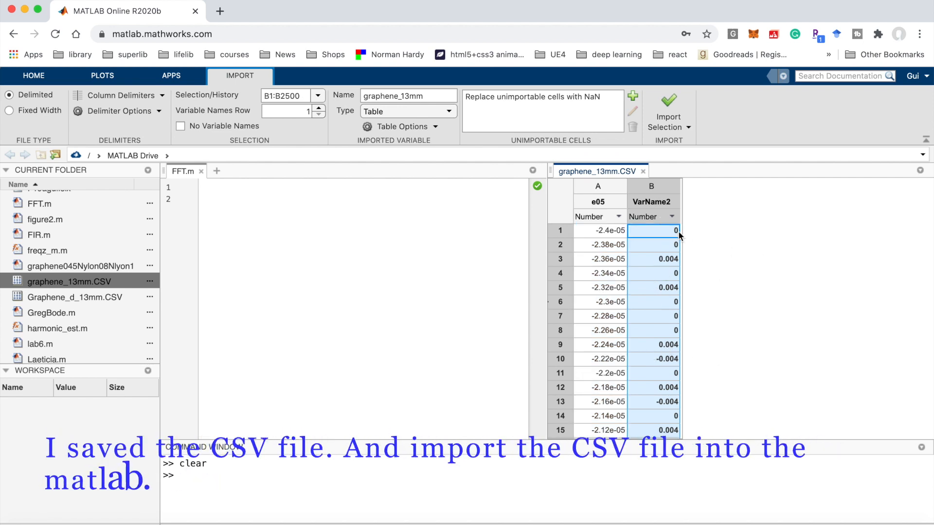
- Scroll the graphene_13mm CSV preview down to row 2500 and back to the top
{"action": "scroll", "scroll_direction": "down", "scroll_amount": 3}
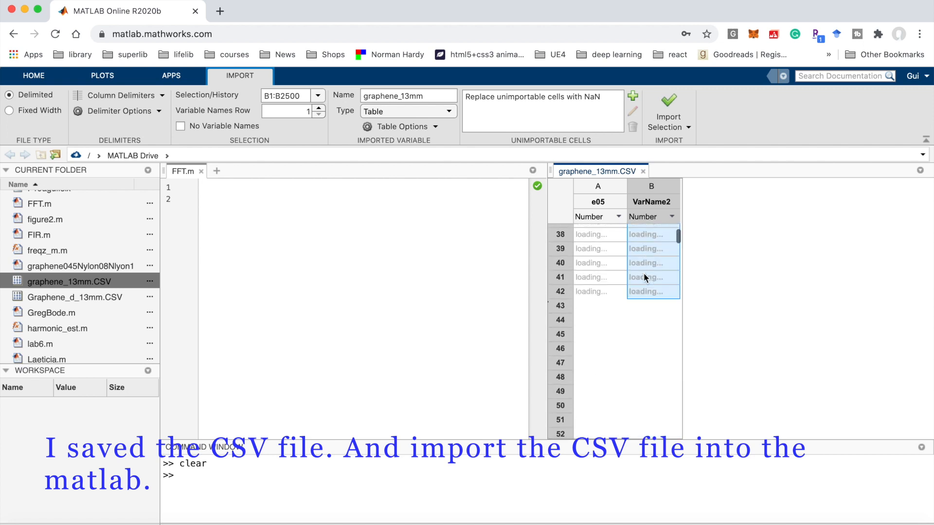
{"action": "scroll", "scroll_direction": "down", "scroll_amount": 3}
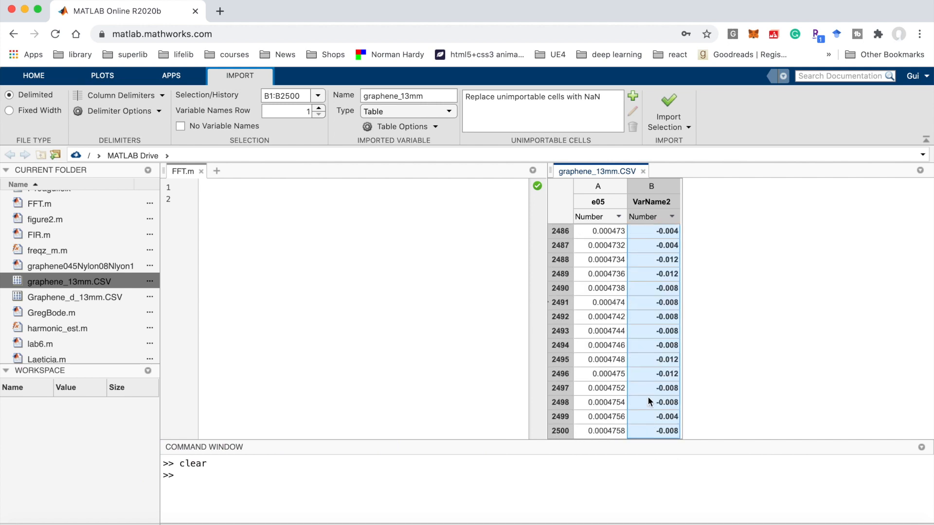
{"action": "scroll", "scroll_direction": "up", "scroll_amount": 3}
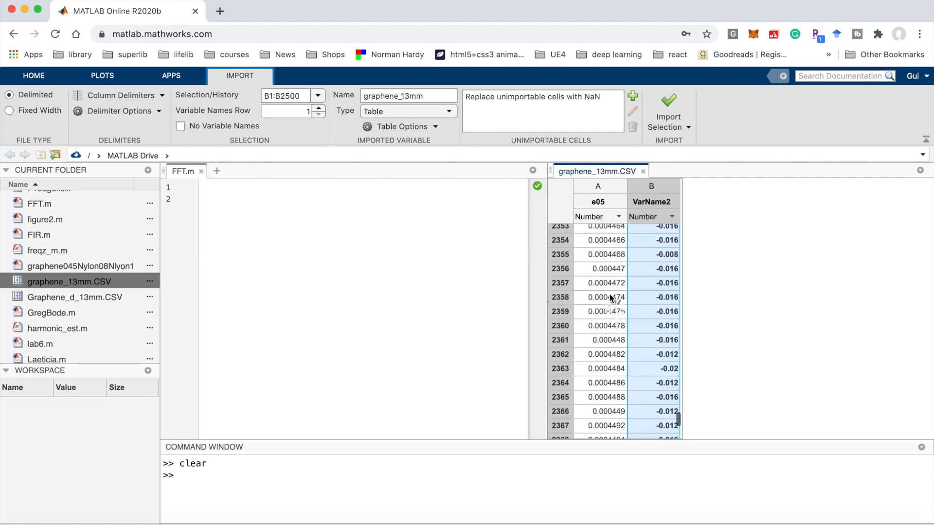
{"action": "scroll", "scroll_direction": "up", "scroll_amount": 3}
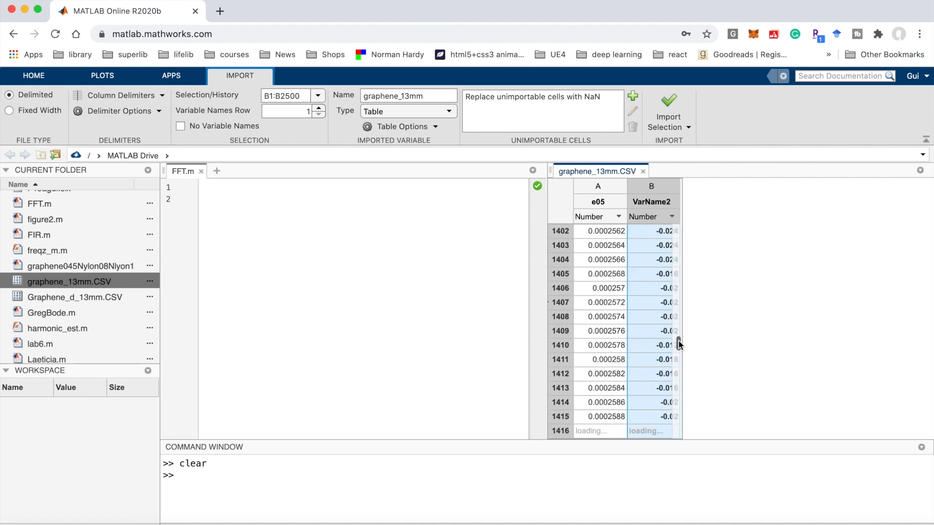
{"action": "scroll", "scroll_direction": "up", "scroll_amount": 3}
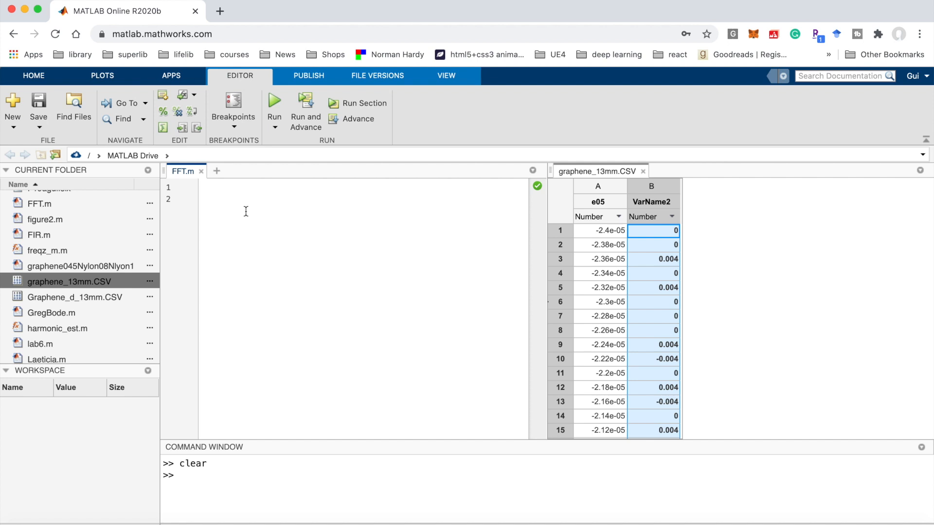
- Add t = csvread('graphene_13mm.CSV'); to FFT.m and start a comment line below
{"action": "type", "text": "t ="}
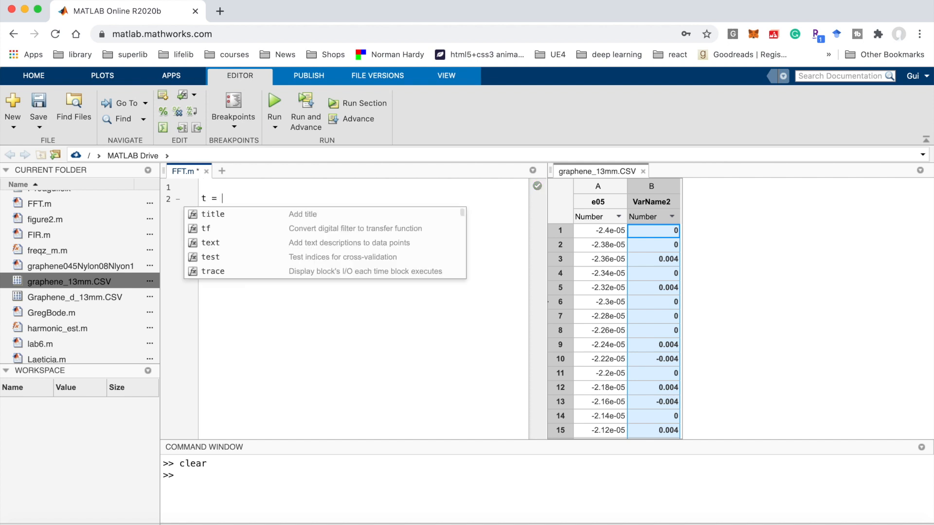
{"action": "type", "text": "cs"}
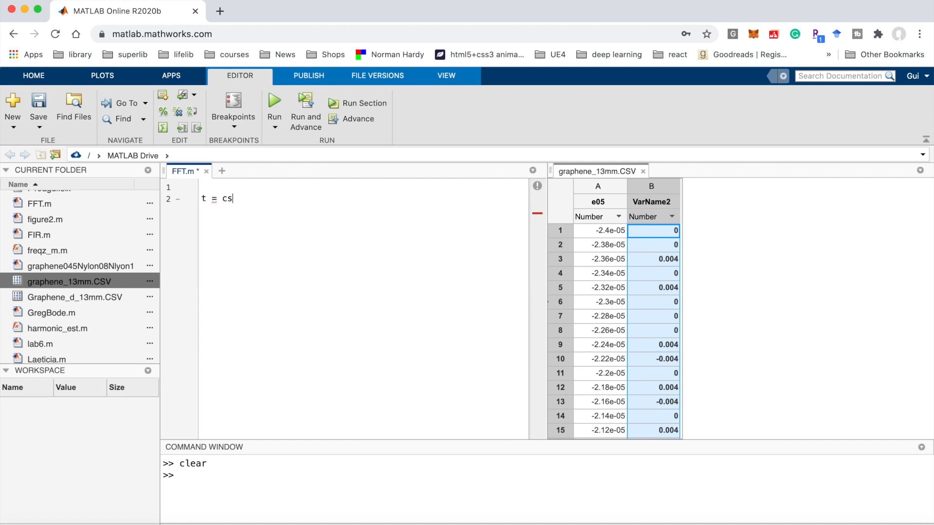
{"action": "type", "text": "vread();"}
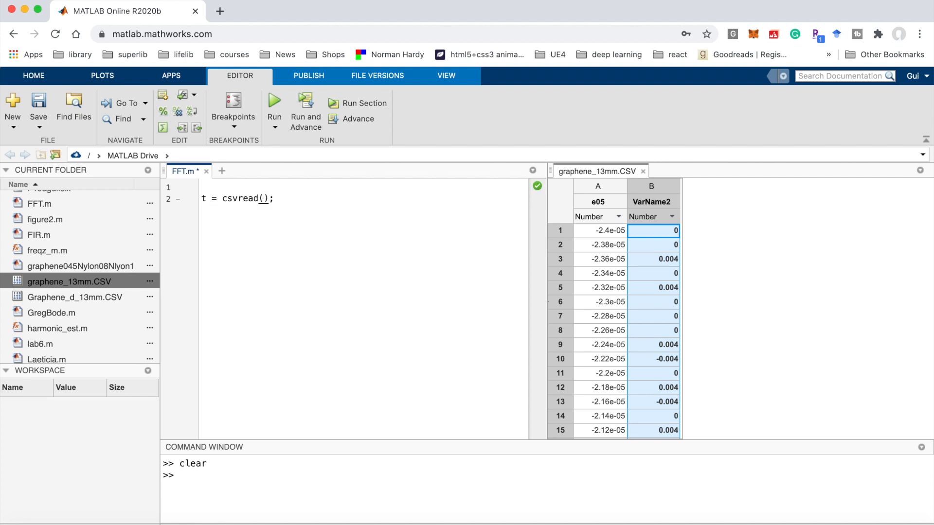
{"action": "type", "text": "'"}
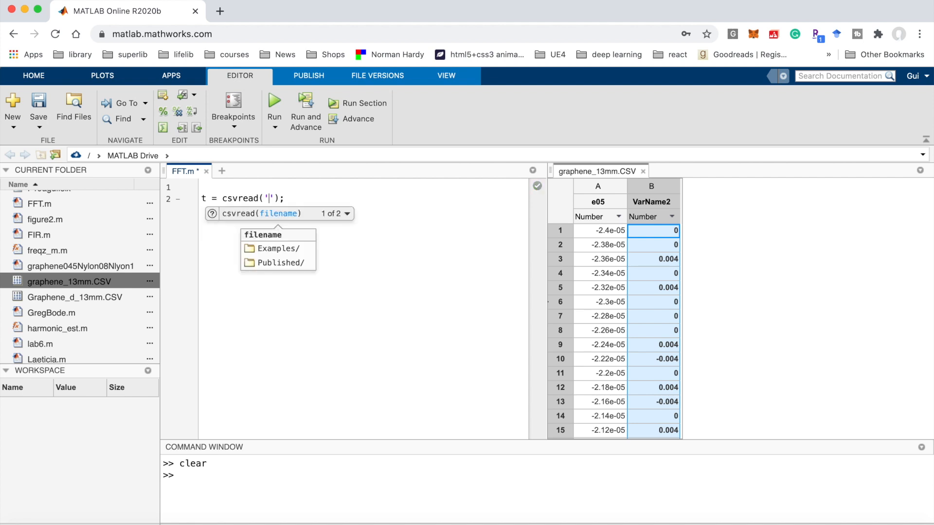
{"action": "type", "text": "gra"}
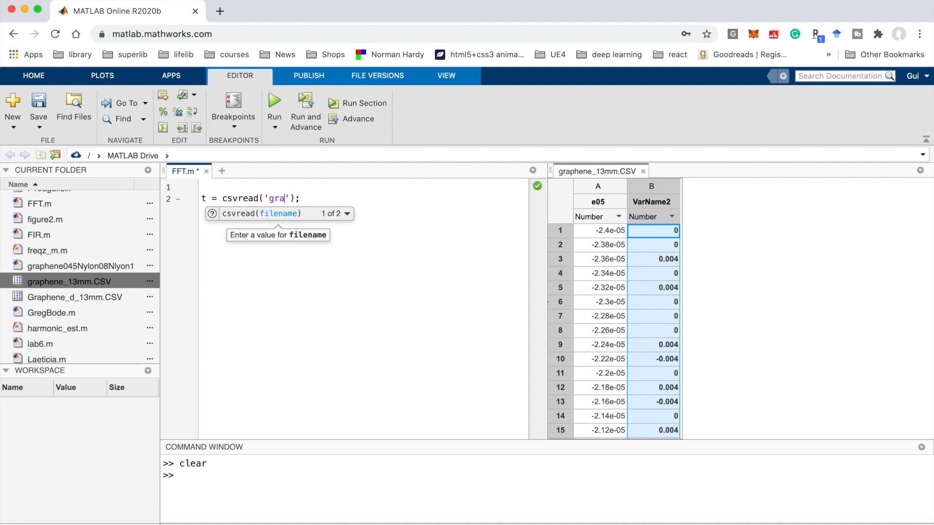
{"action": "type", "text": "phene"}
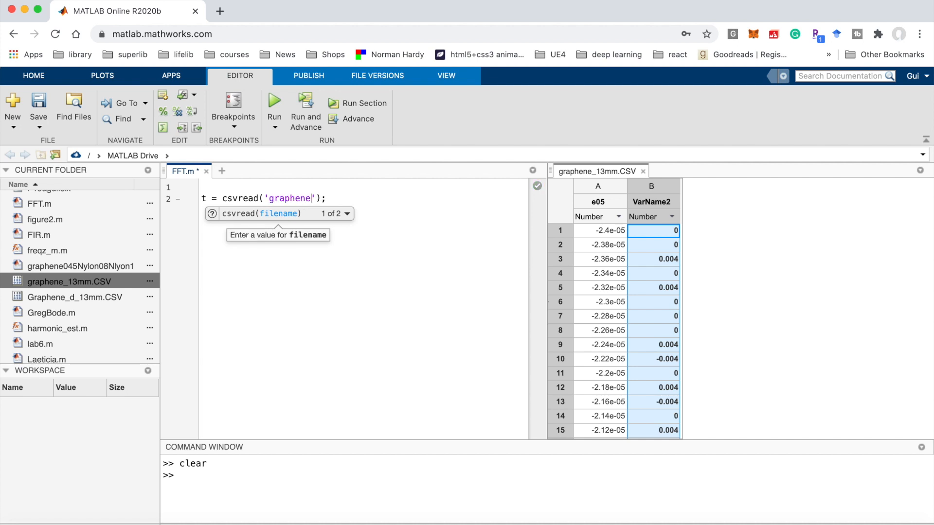
{"action": "type", "text": "_13mm"}
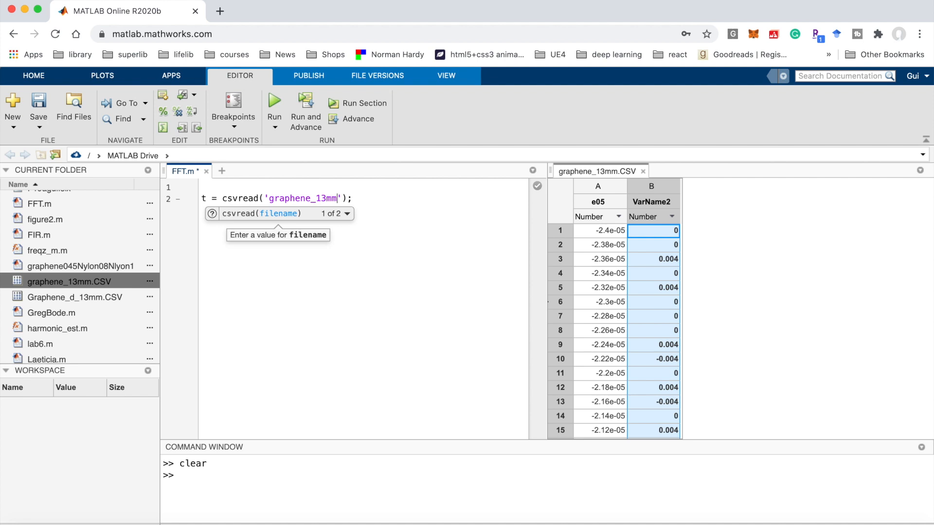
{"action": "type", "text": ".CSV"}
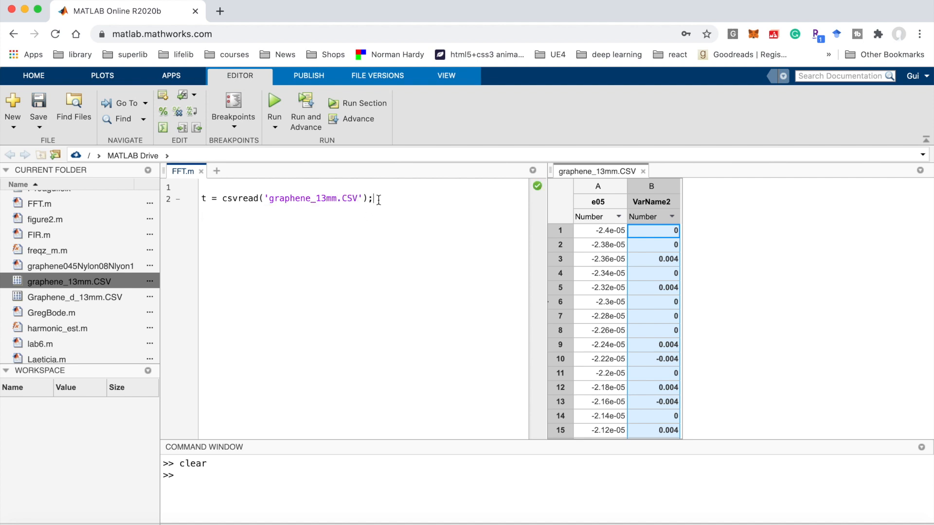
{"action": "type", "text": "%"}
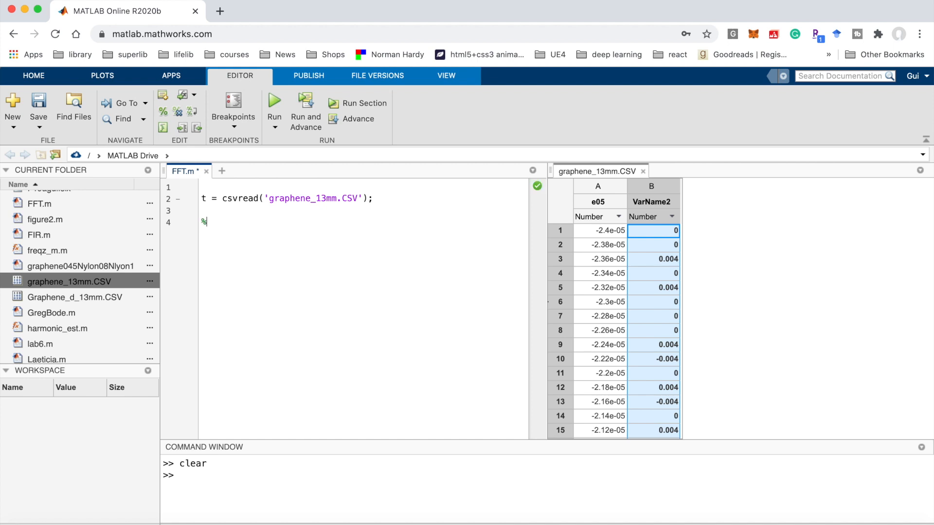
- Define dt = 2e-07 under a sample rate comment
{"action": "type", "text": "sa"}
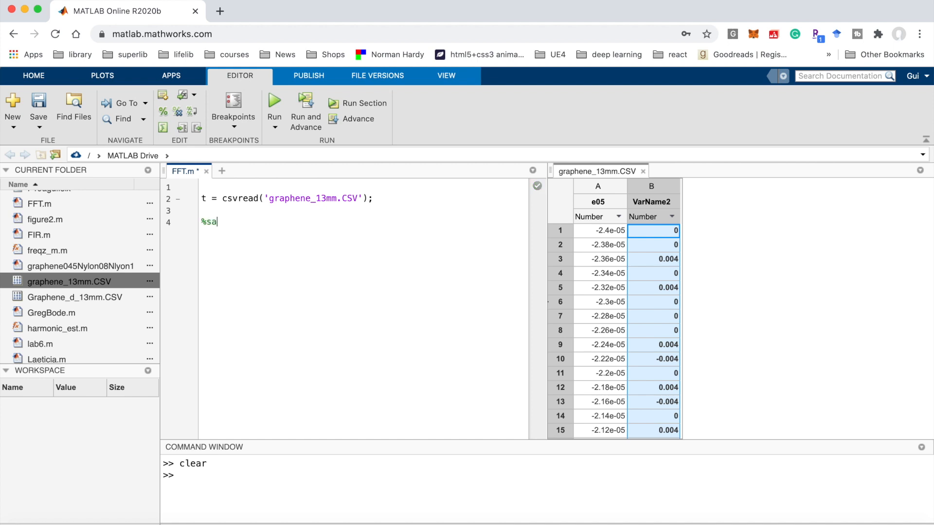
{"action": "type", "text": "mple rate"}
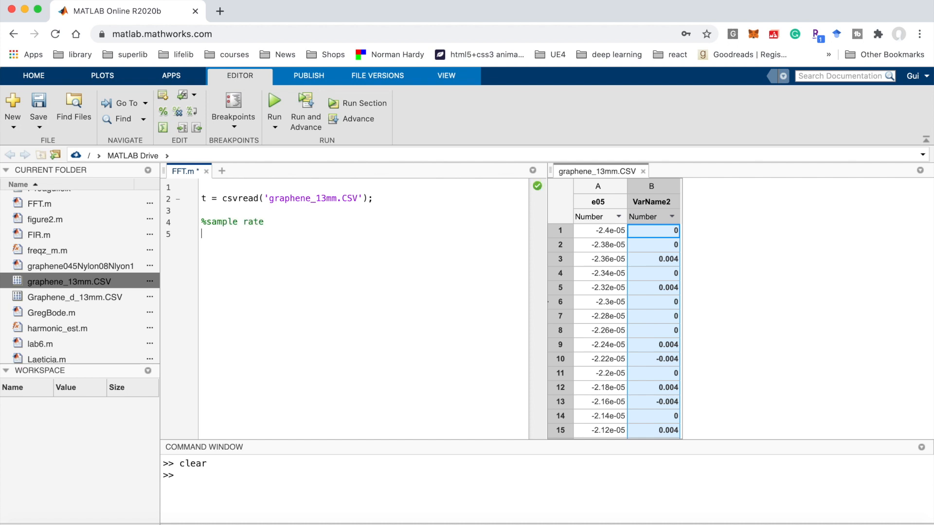
{"action": "type", "text": "dt ="}
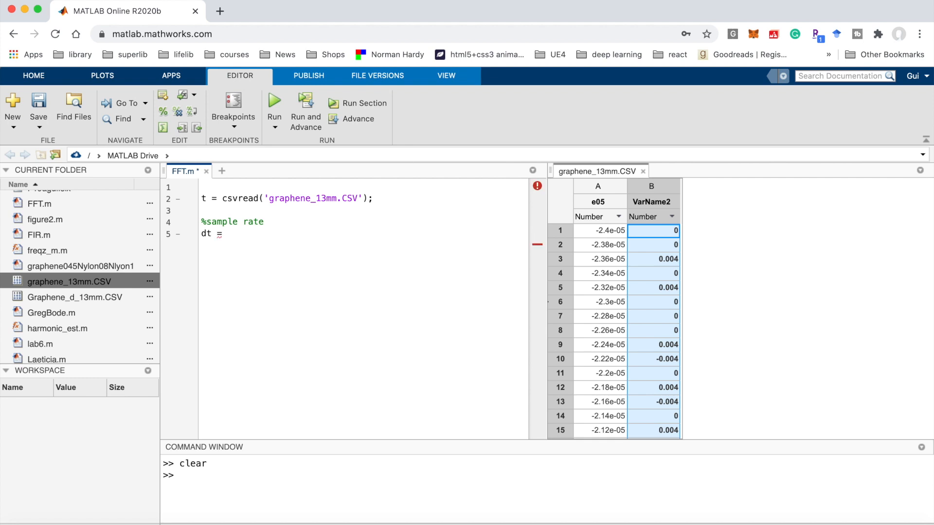
{"action": "type", "text": "2e"}
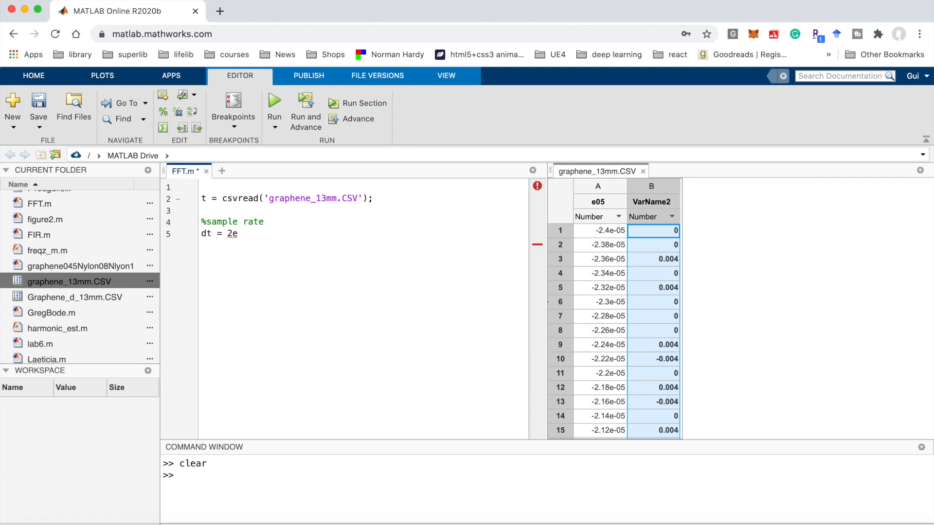
{"action": "type", "text": "-0"}
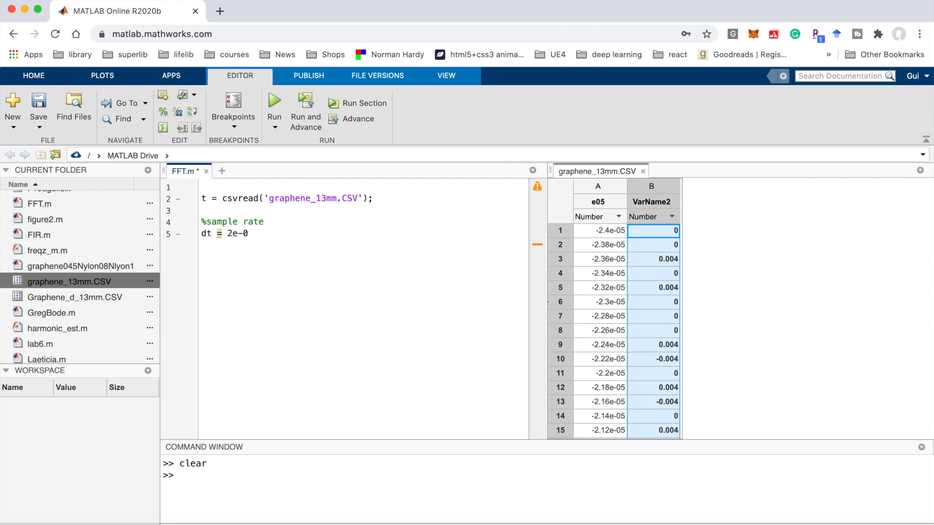
{"action": "type", "text": "7;"}
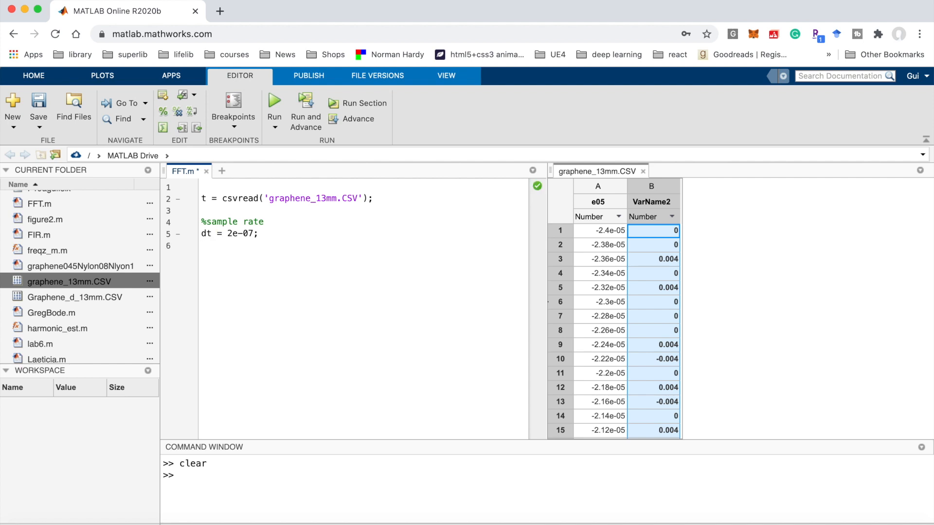
- Define fs = 1/dt with a %sample frequency comment
{"action": "type", "text": "fs ="}
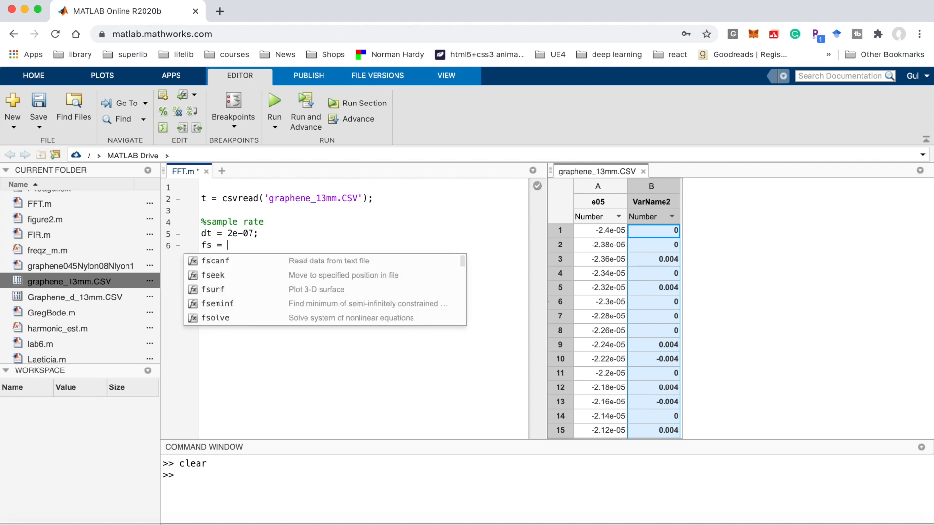
{"action": "type", "text": "1/"}
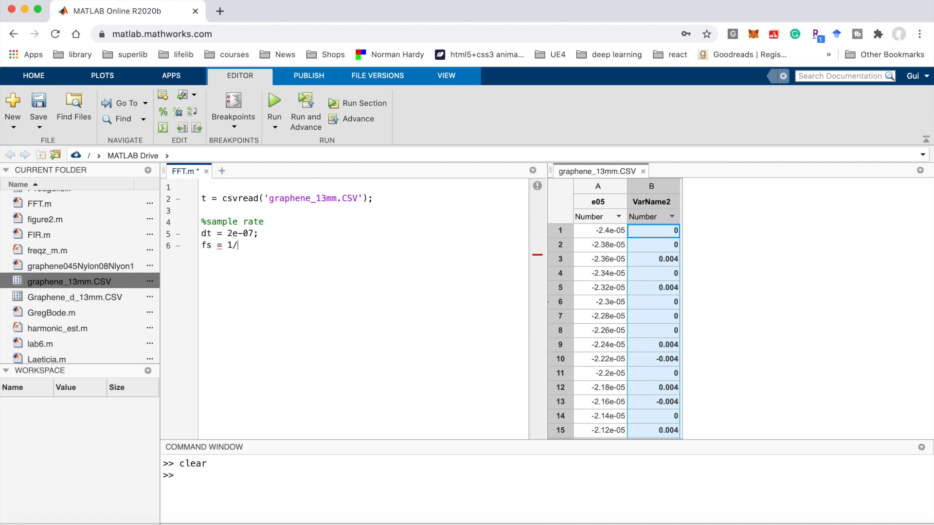
{"action": "type", "text": "dt;"}
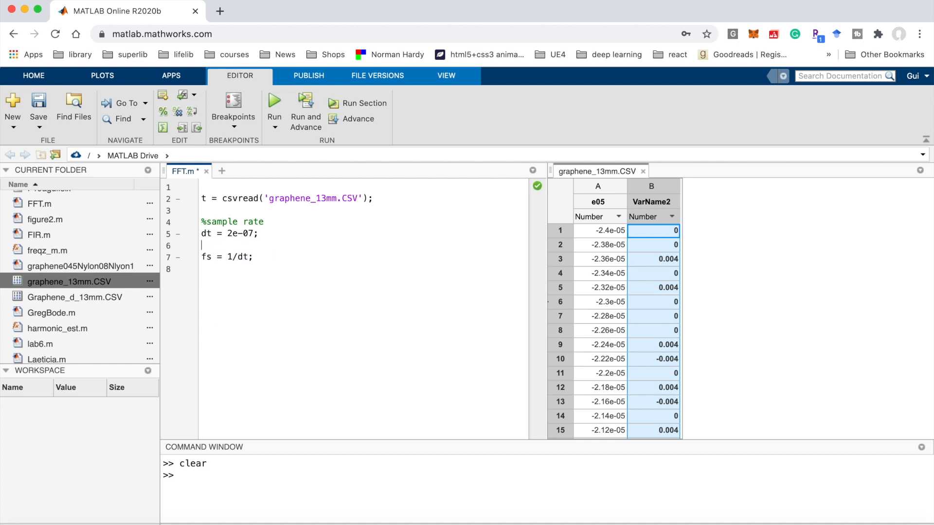
{"action": "type", "text": "%sample"}
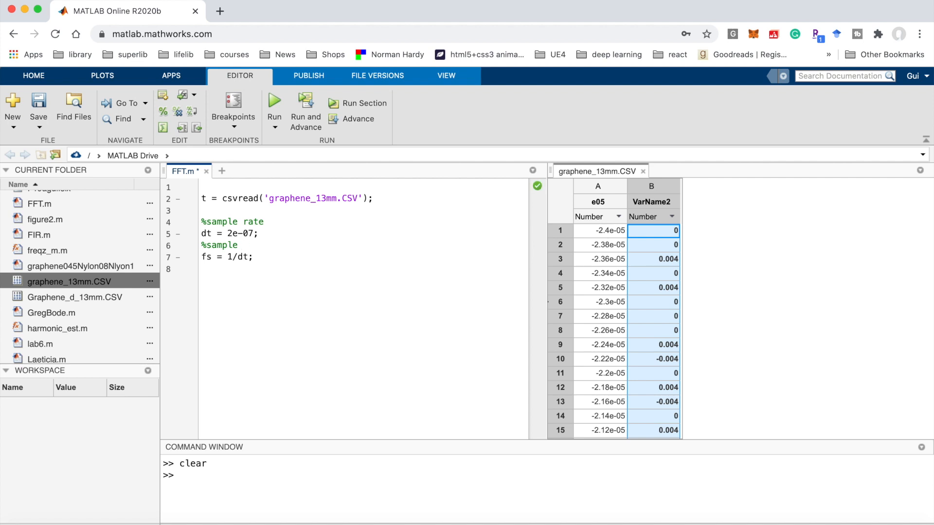
{"action": "type", "text": "frequency"}
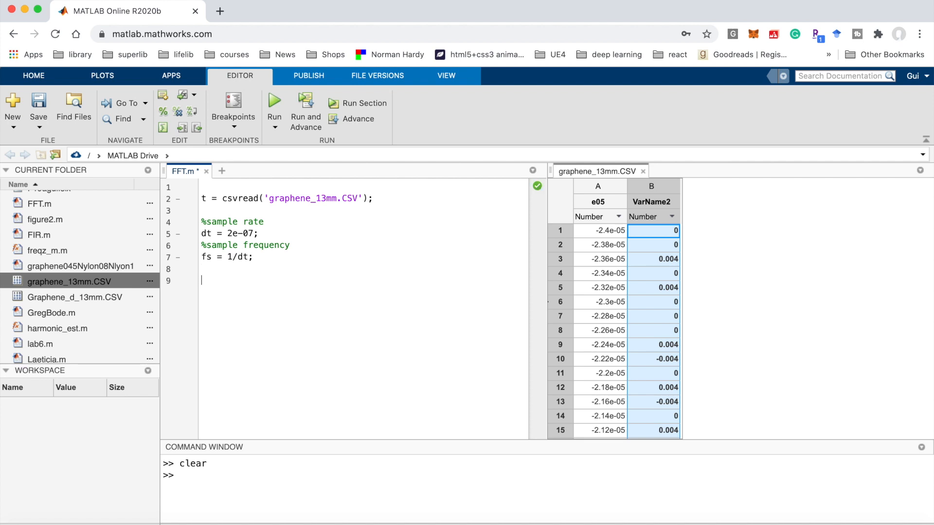
- Add figure and plot(t(1:2500,2)); to show the signal
{"action": "type", "text": "figre"}
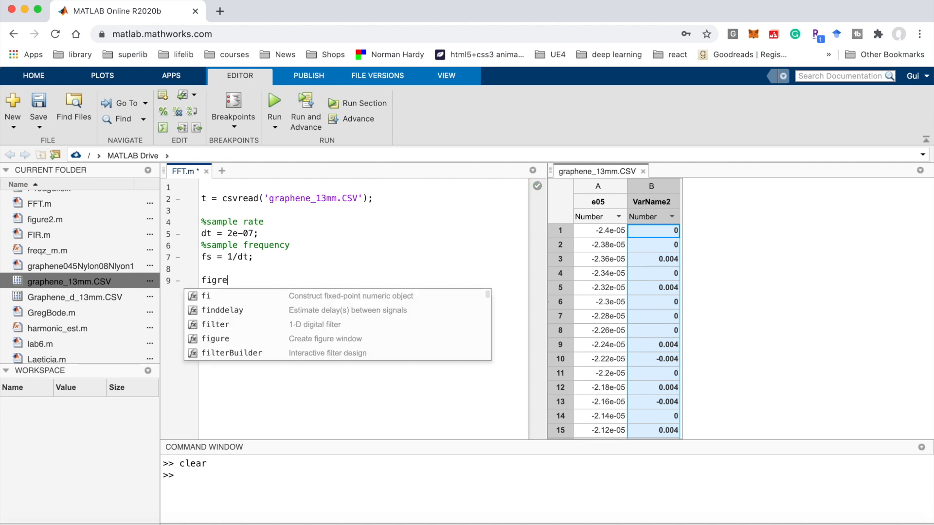
{"action": "type", "text": "e"}
{"action": "type", "text": "plot"}
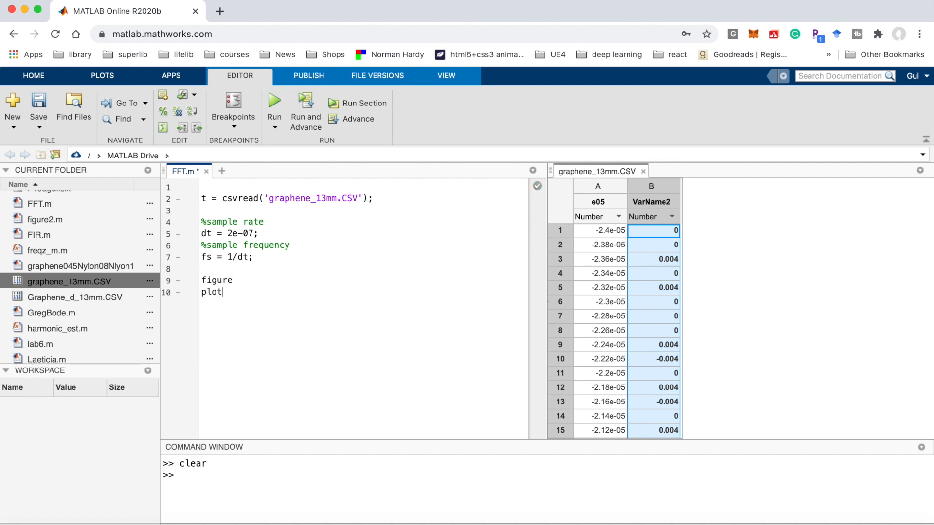
{"action": "type", "text": "(t("}
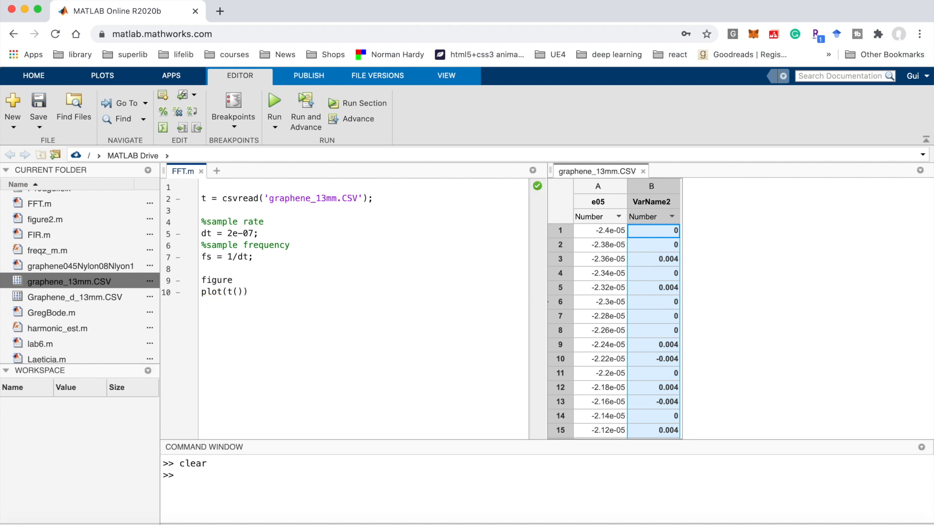
{"action": "type", "text": "1:2"}
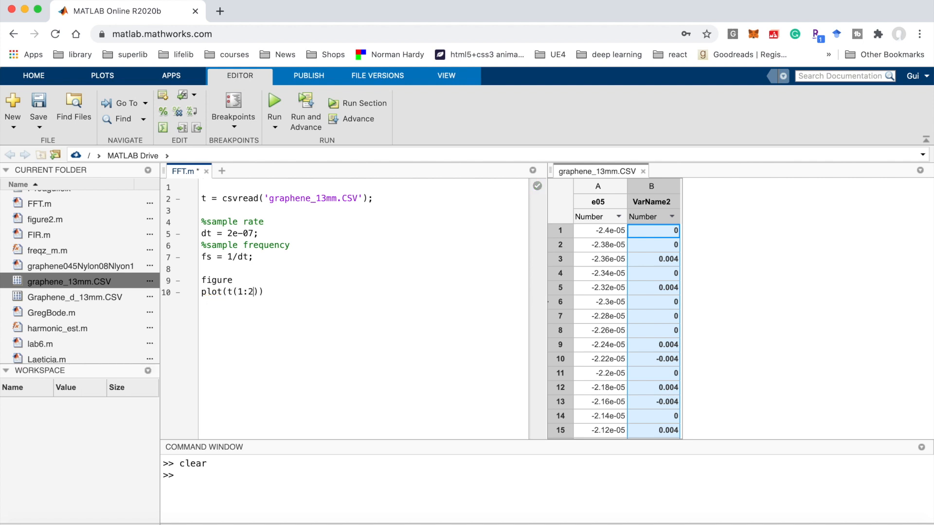
{"action": "type", "text": "500,"}
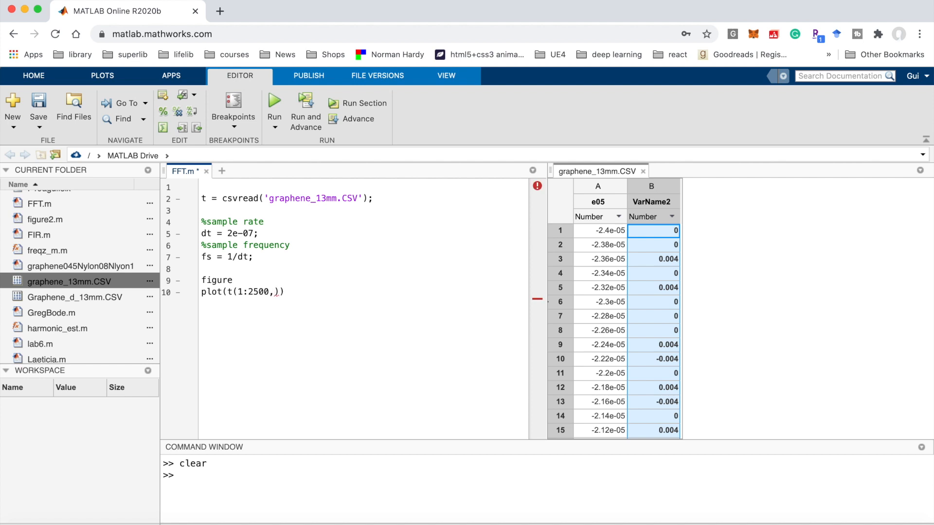
{"action": "type", "text": "2"}
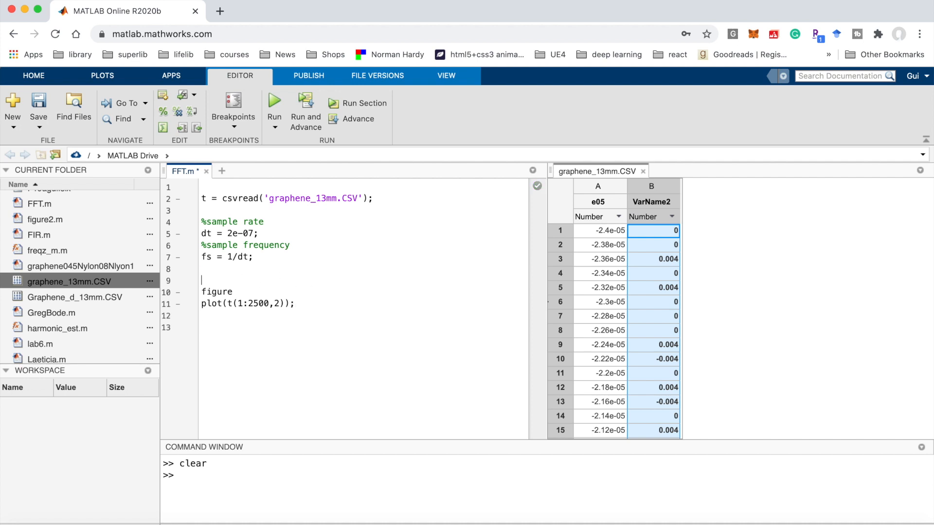
- Label the plot lines with a %time domain signal comment
{"action": "type", "text": "%ti"}
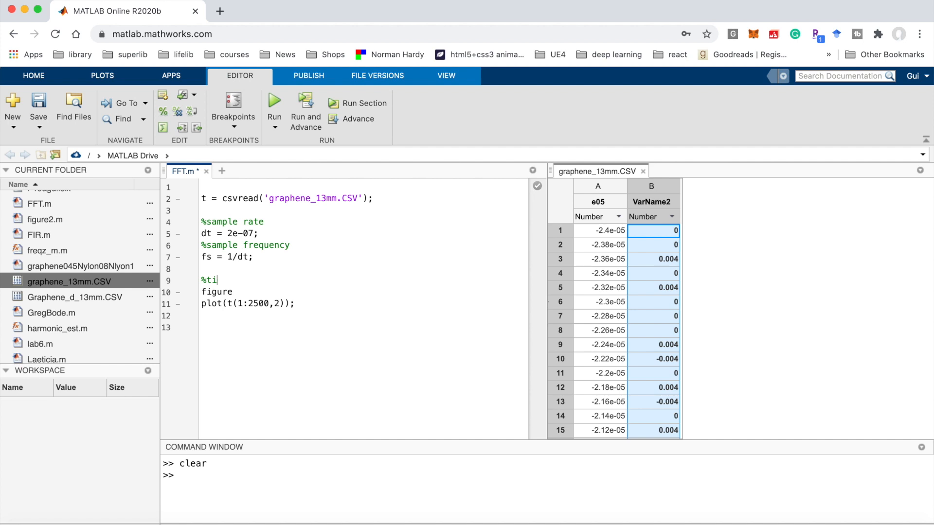
{"action": "type", "text": "me dom"}
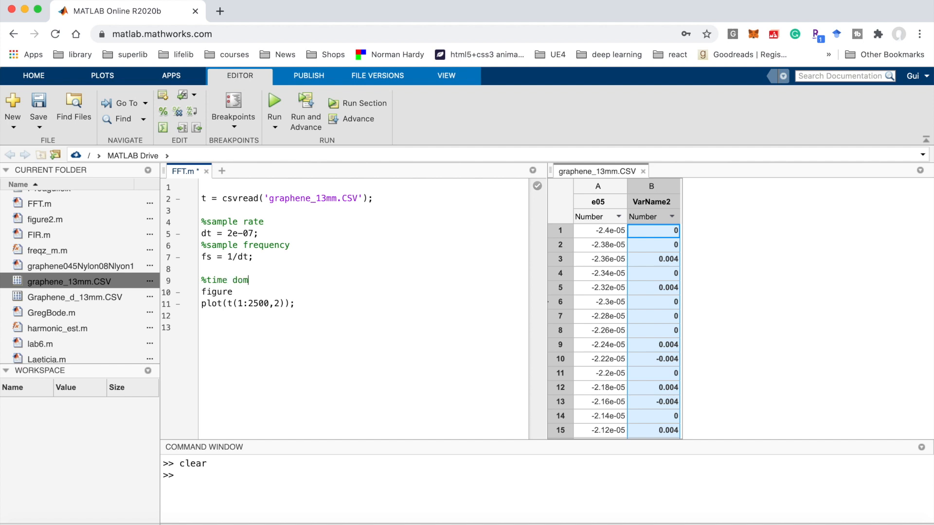
{"action": "type", "text": "ain"}
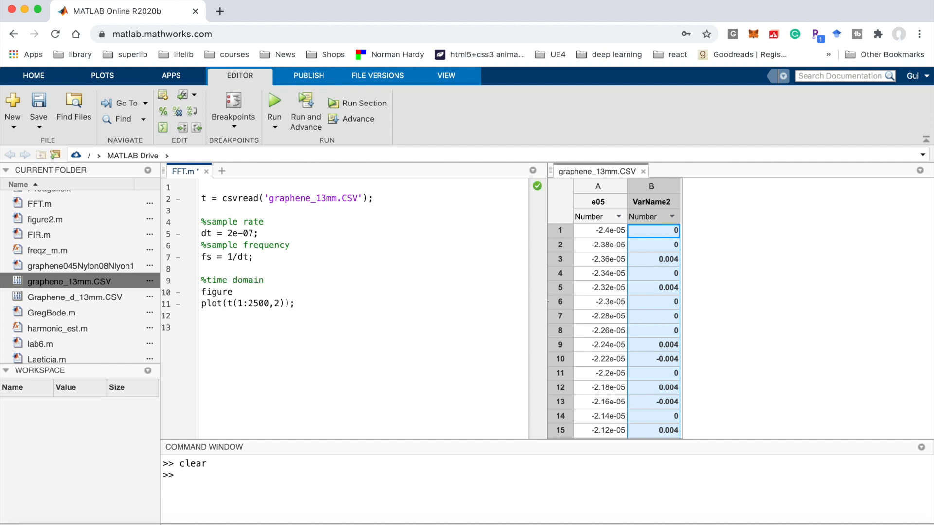
{"action": "type", "text": "signal"}
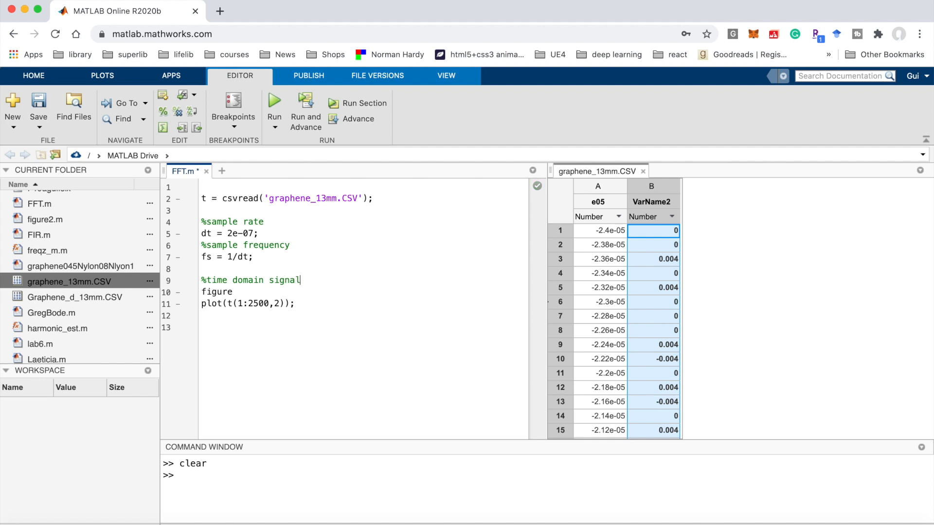
{"action": "type", "text": "t"}
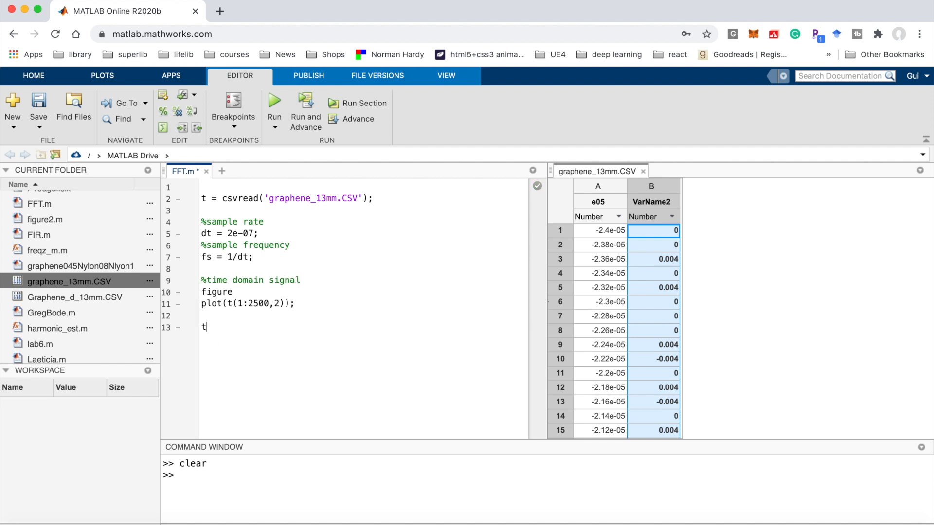
- Trim t to t(1:2500,2)
{"action": "type", "text": "="}
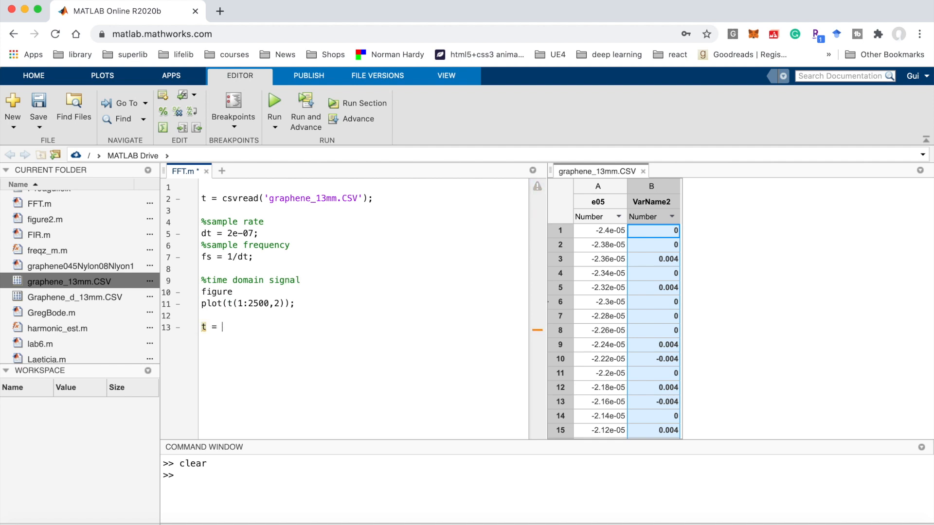
{"action": "type", "text": "t()"}
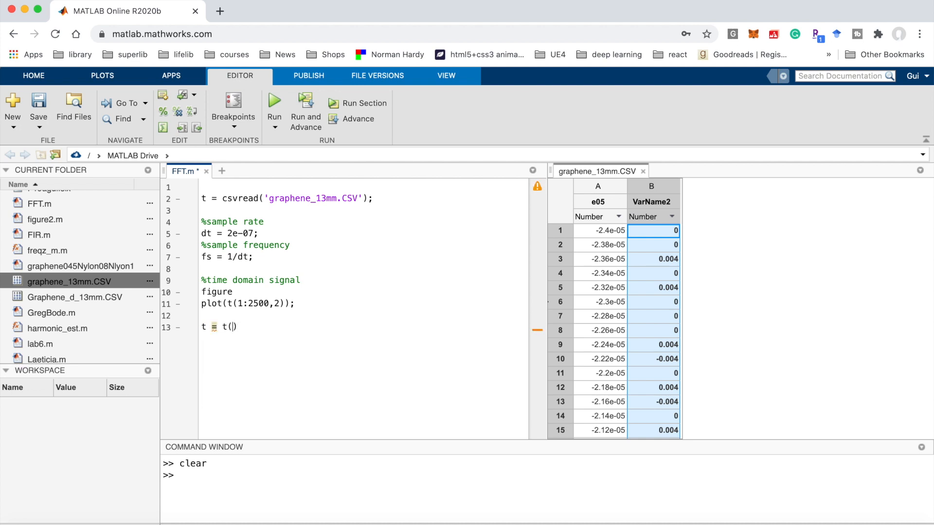
{"action": "type", "text": "1:1"}
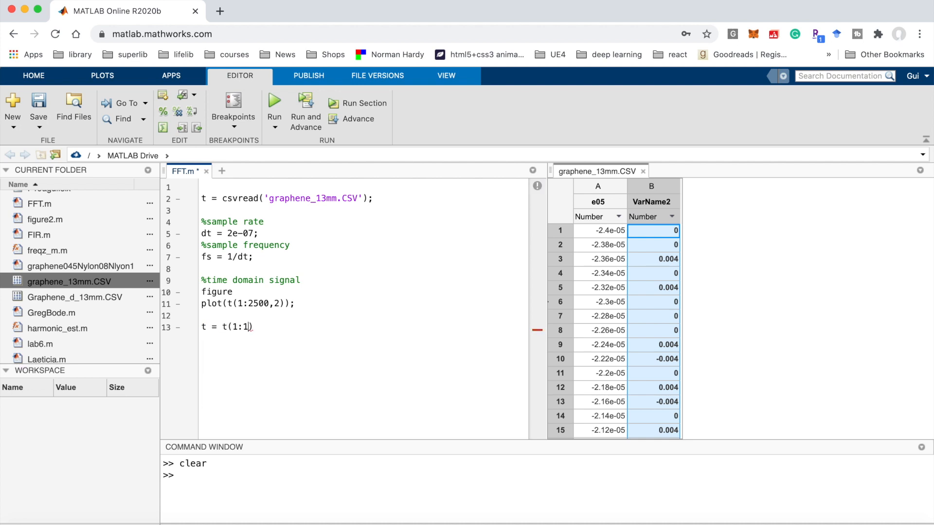
{"action": "type", "text": "2500,2"}
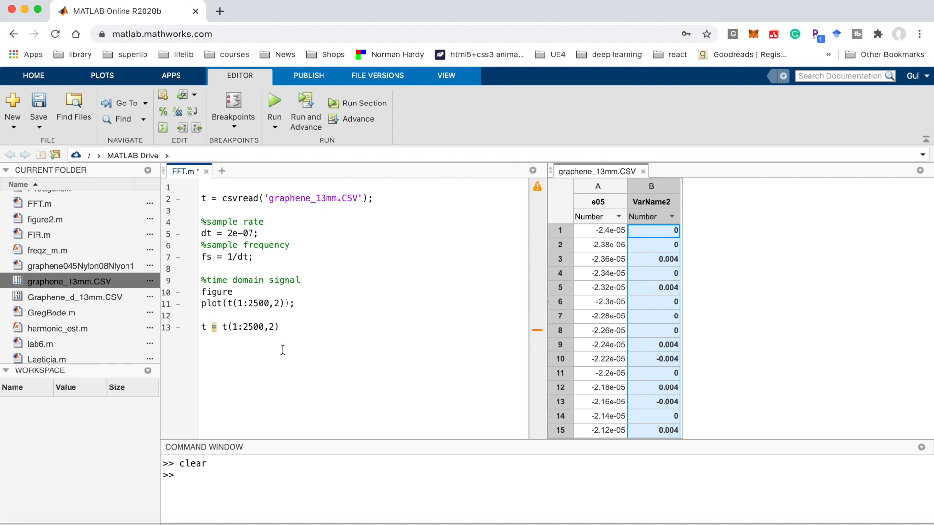
{"action": "type", "text": ";"}
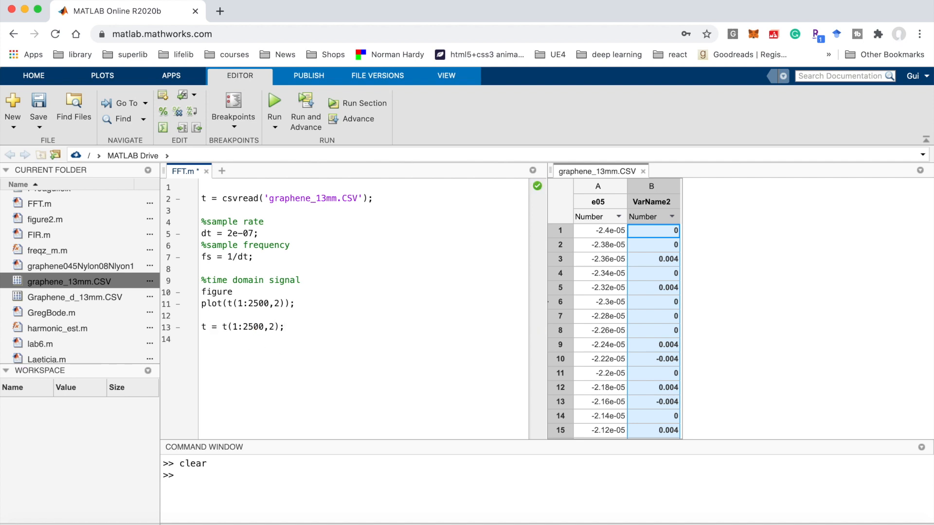
- Compute t_f = fft(t) and start an m = length line
{"action": "type", "text": "f"}
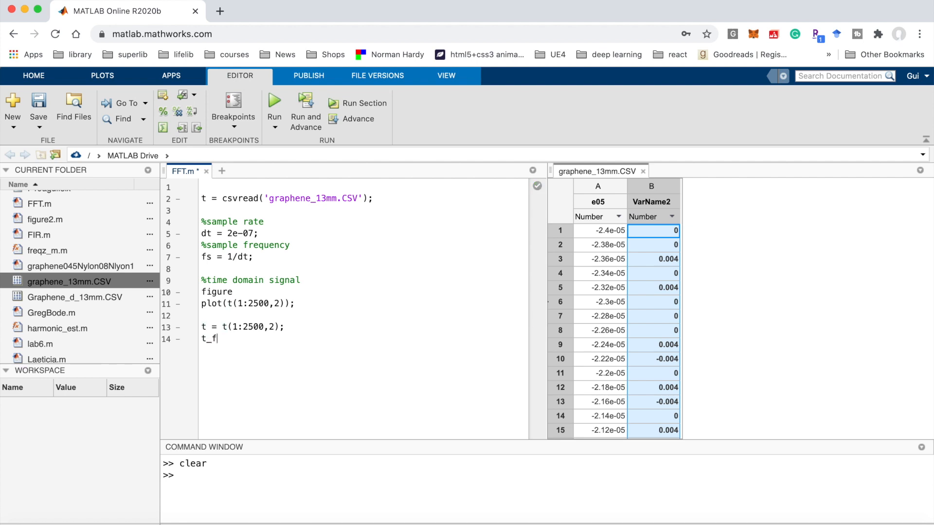
{"action": "type", "text": "="}
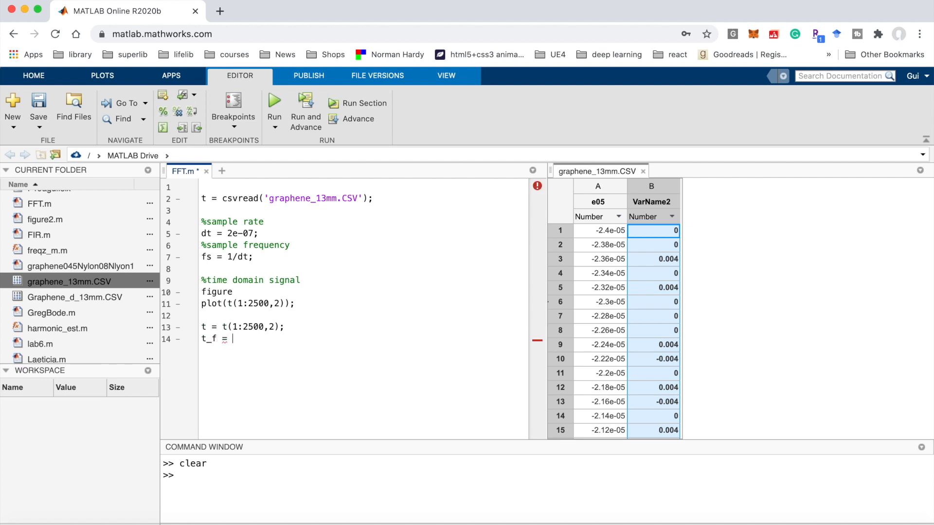
{"action": "type", "text": "fft()"}
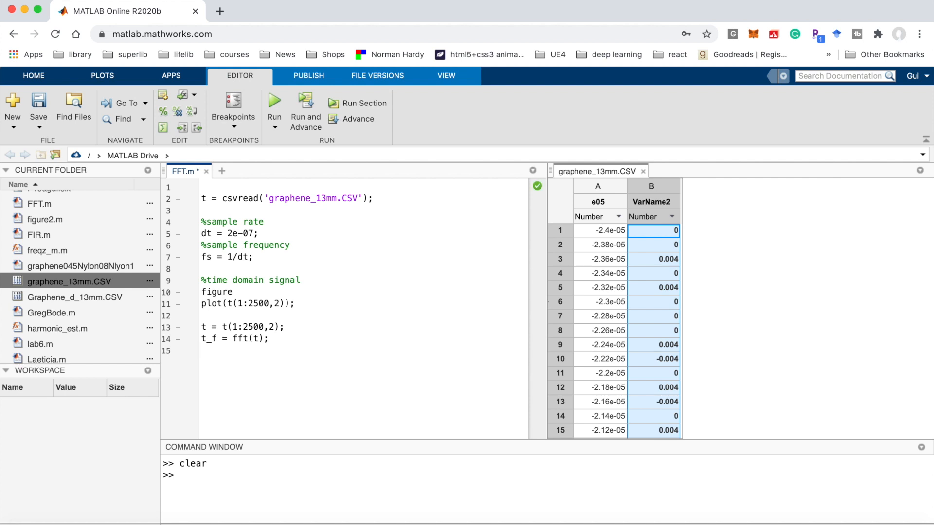
{"action": "type", "text": "m = le"}
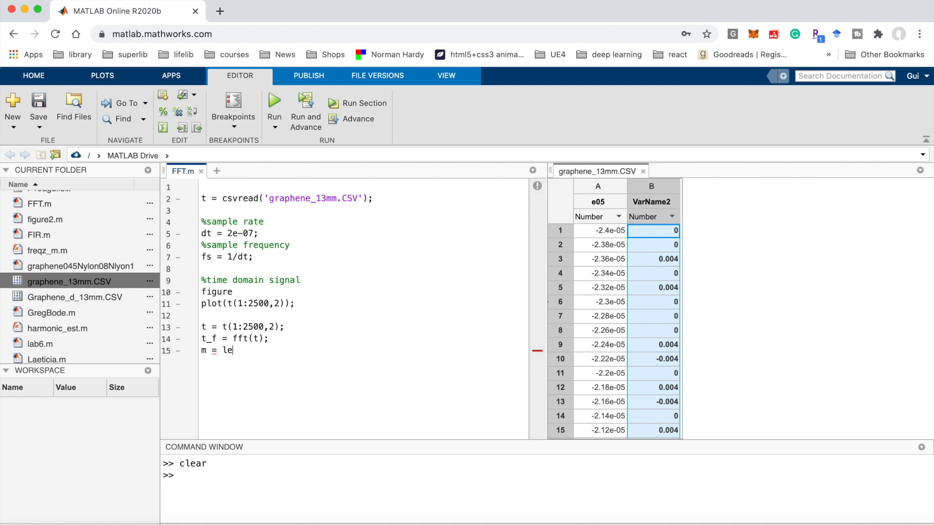
- Complete m = length(t_f)
{"action": "type", "text": "ngth();"}
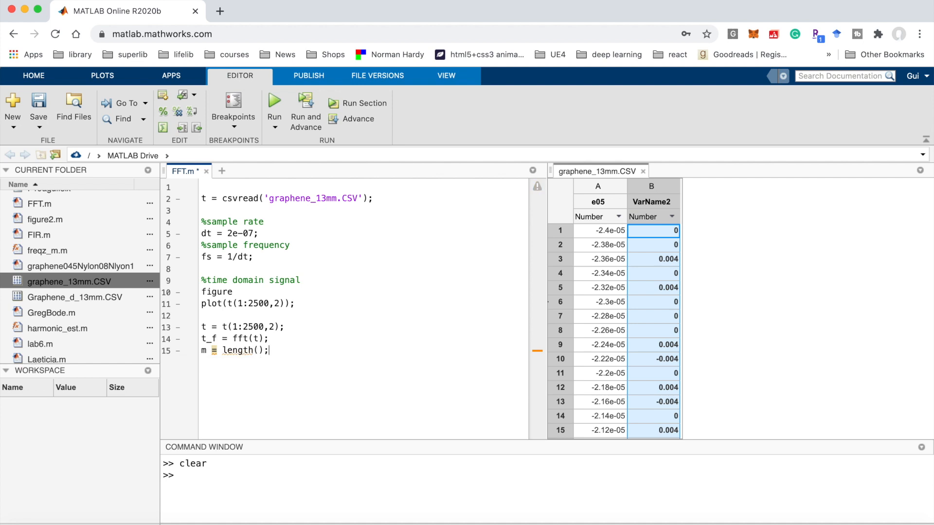
{"action": "type", "text": "t_"}
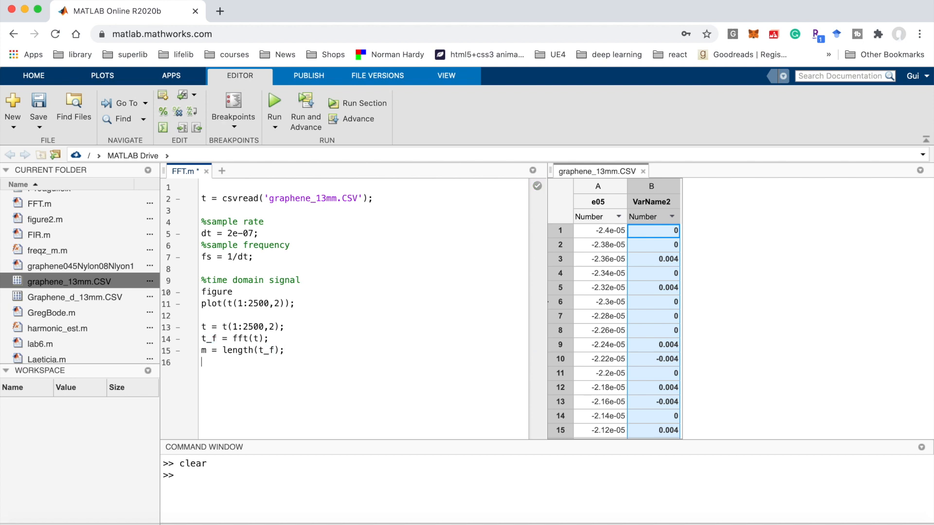
{"action": "type", "text": "freq"}
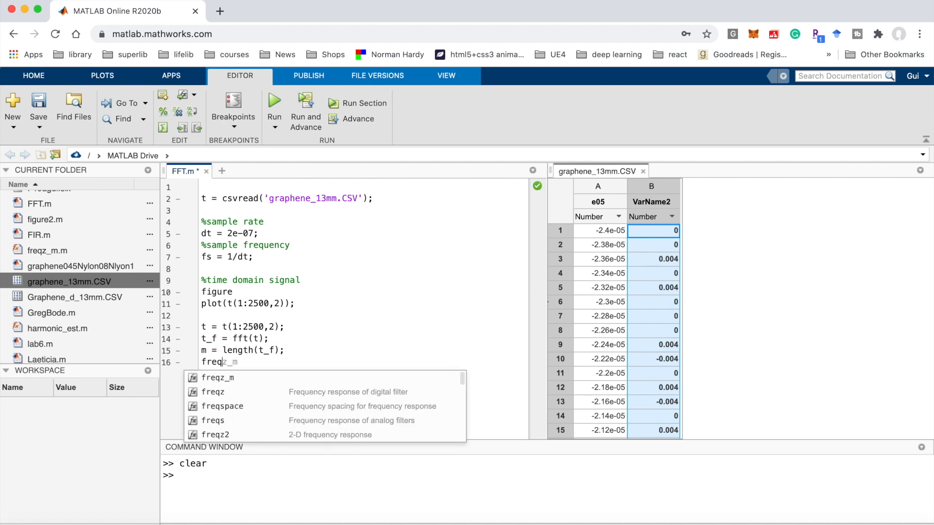
- Define freq = (-m/2:(m/2-1))*fs/(m-1) and start a figure line
{"action": "type", "text": "= ()"}
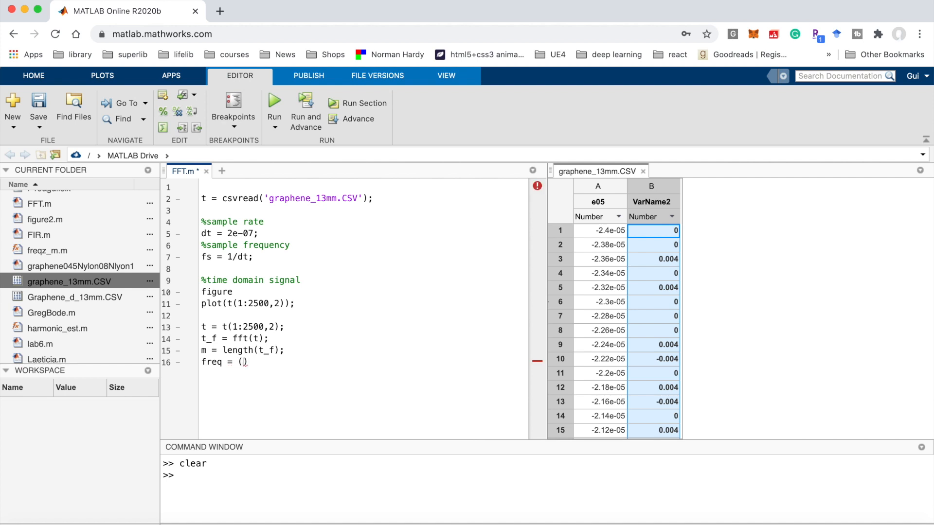
{"action": "type", "text": "-m"}
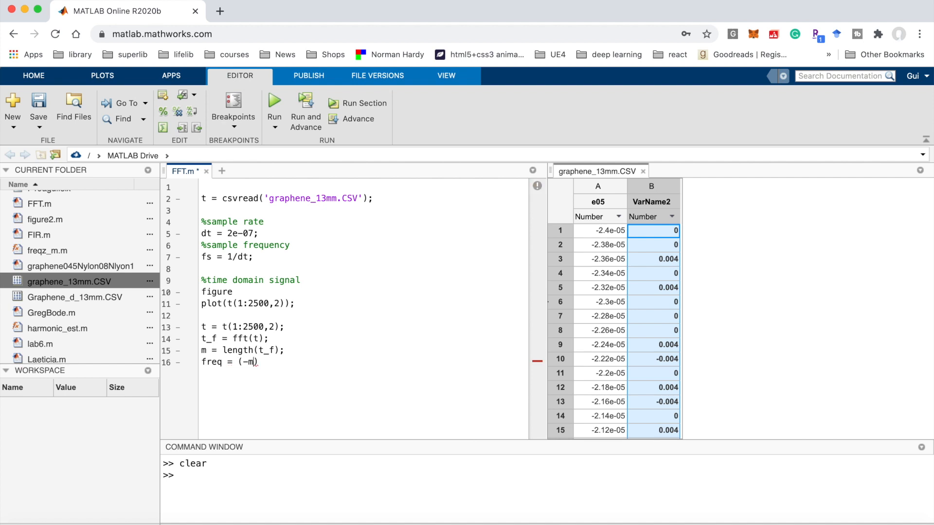
{"action": "type", "text": "/2:("}
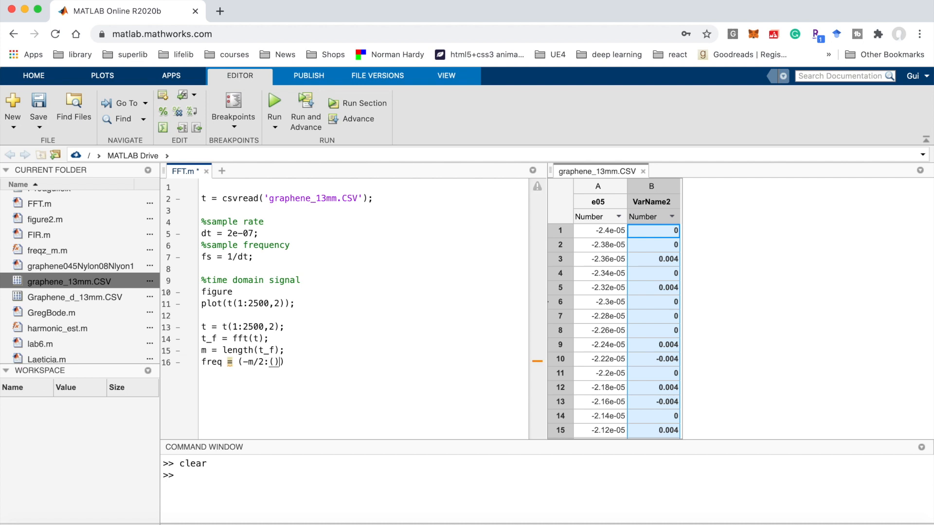
{"action": "type", "text": "m"}
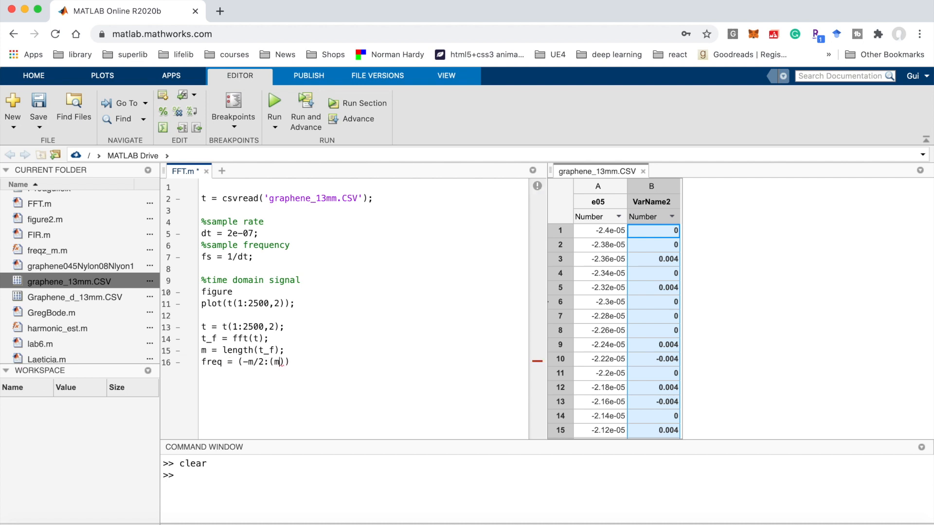
{"action": "type", "text": "m/2-1"}
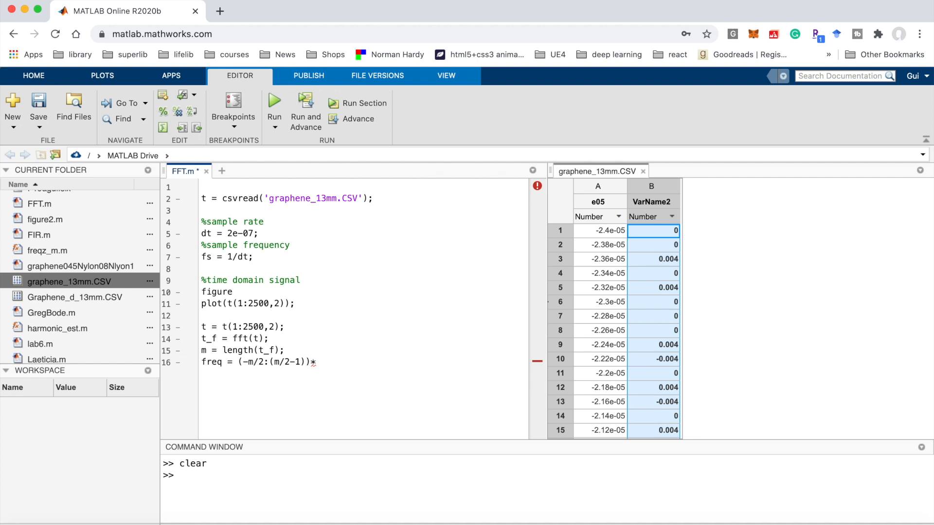
{"action": "type", "text": "fs"}
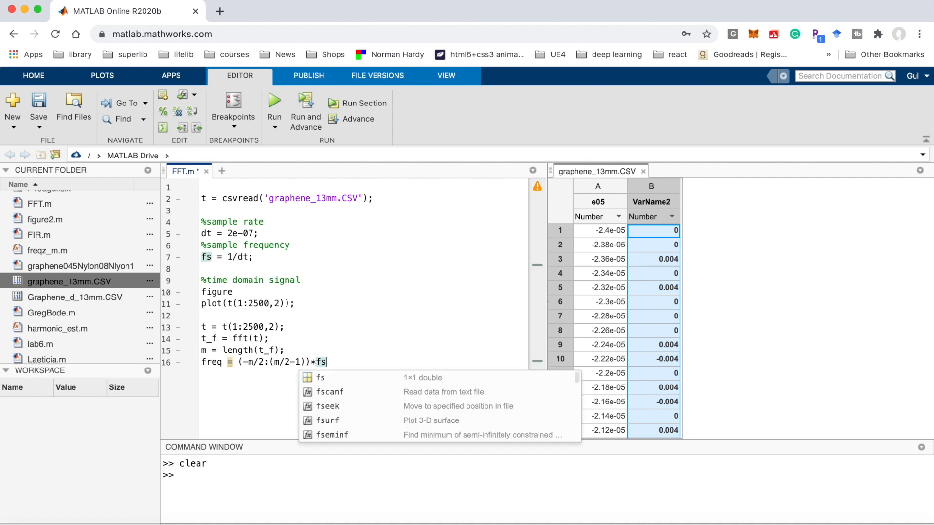
{"action": "type", "text": "/("}
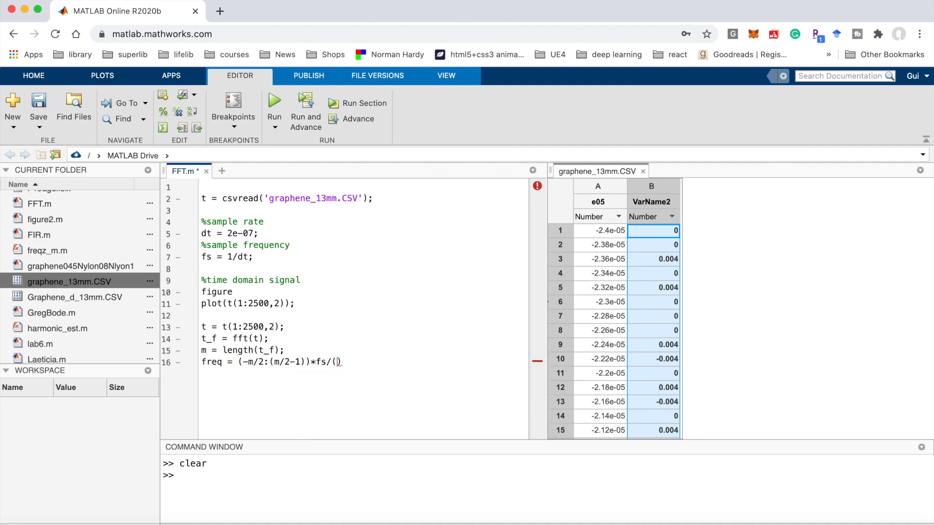
{"action": "type", "text": "m-1)"}
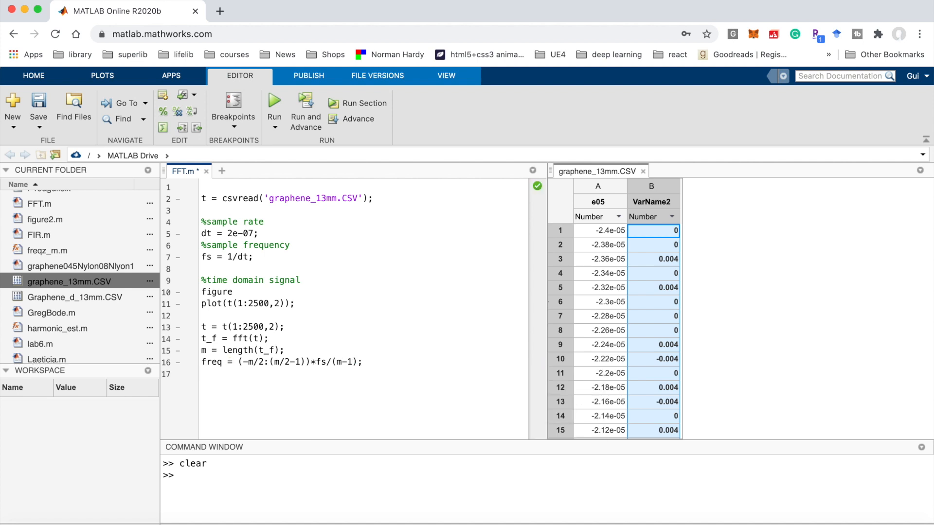
{"action": "type", "text": "figure"}
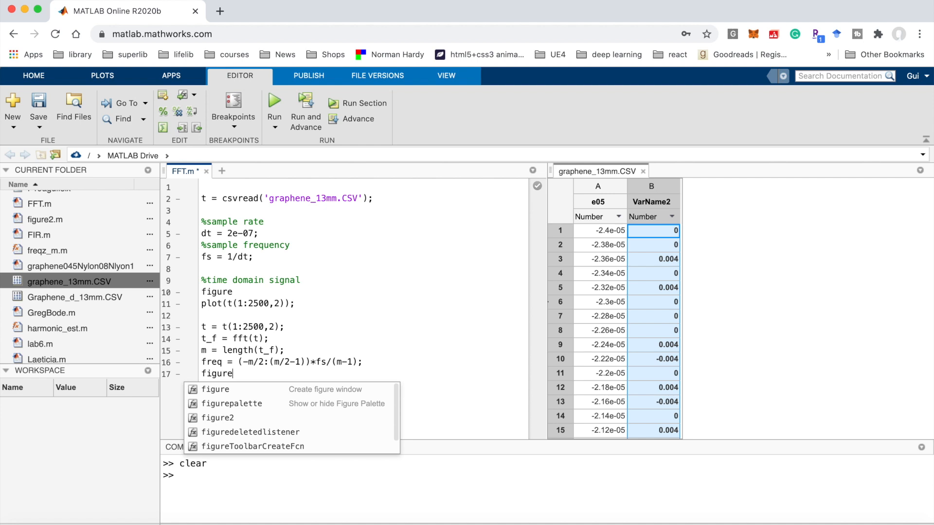
- Add plot(freq,fftshift(abs(t_f))); and save FFT.m
{"action": "type", "text": "p"}
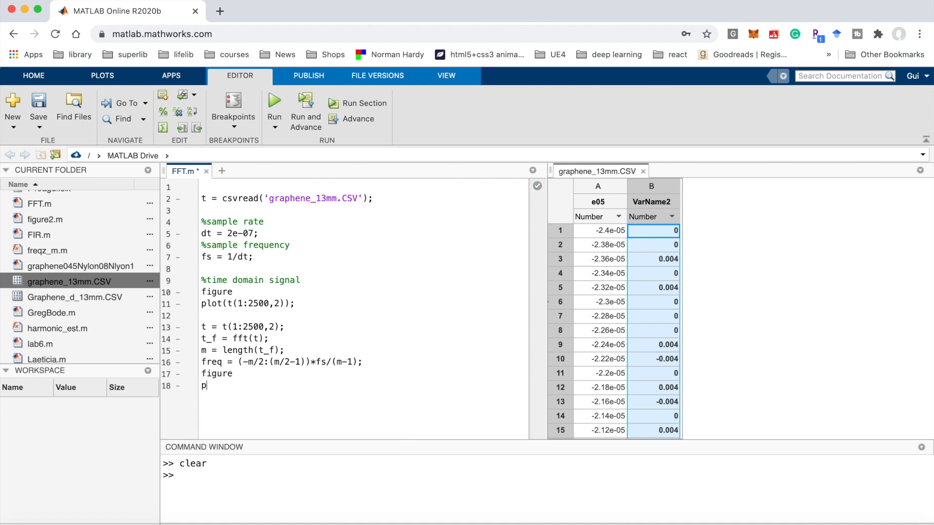
{"action": "type", "text": "lot()"}
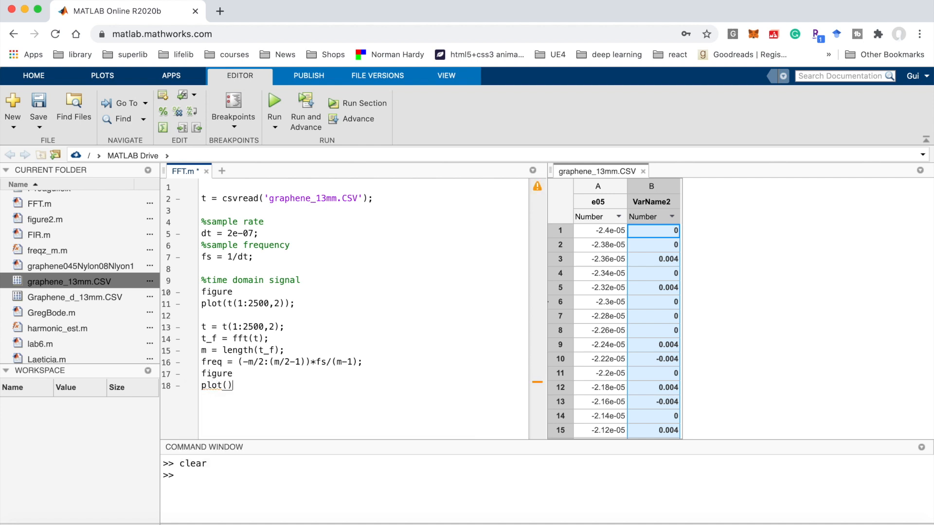
{"action": "type", "text": "freq"}
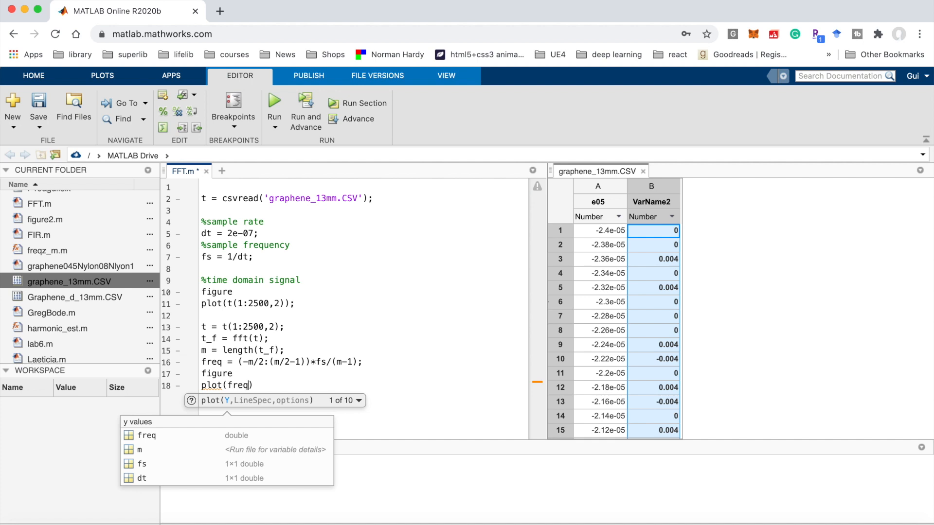
{"action": "type", "text": ",fftshift"}
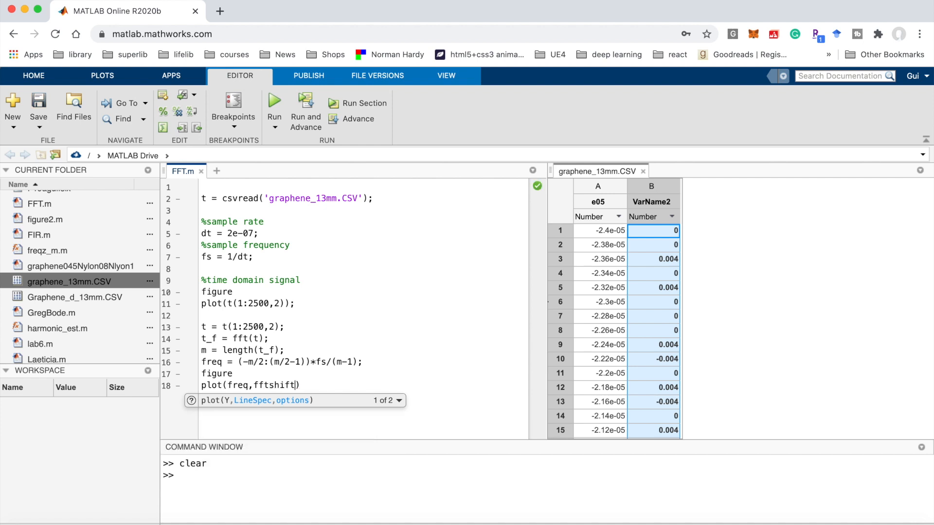
{"action": "type", "text": "abd"}
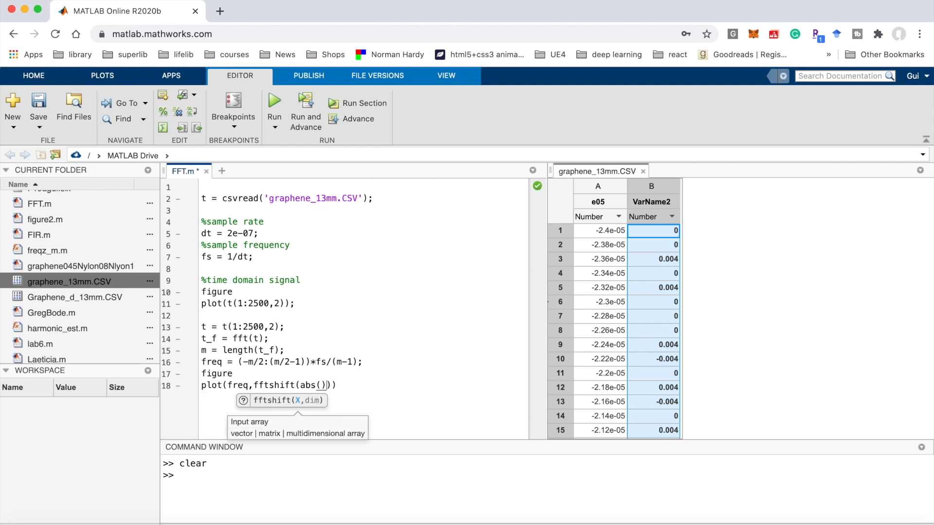
{"action": "type", "text": "t_f"}
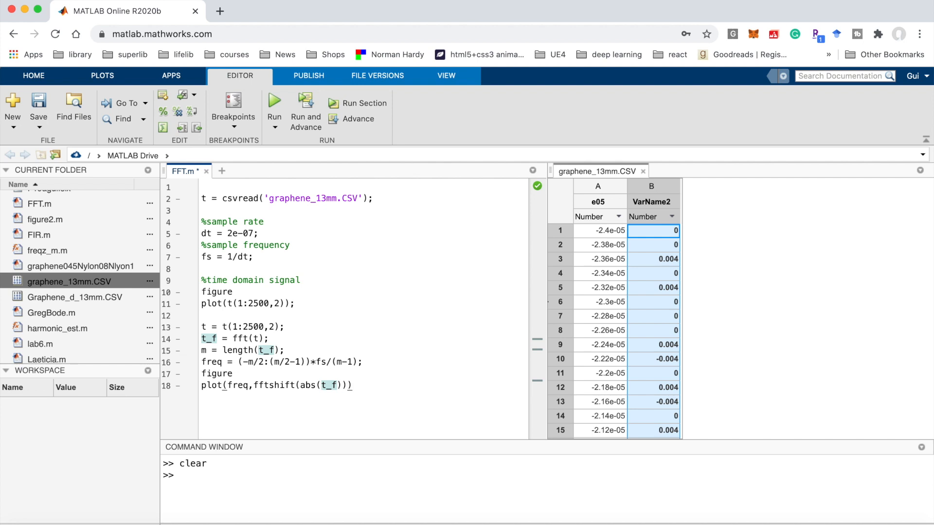
{"action": "type", "text": ";"}
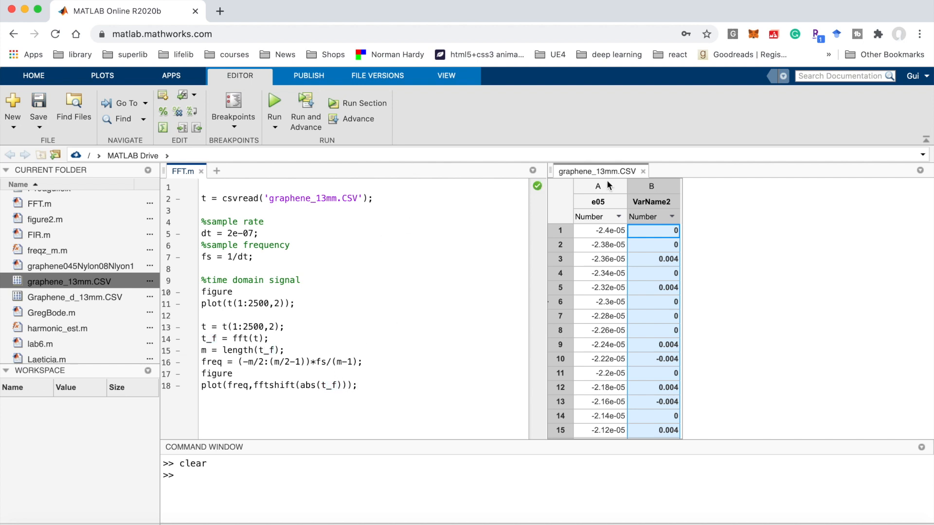
{"action": "mouse_move", "coordinate": [304, 107]}
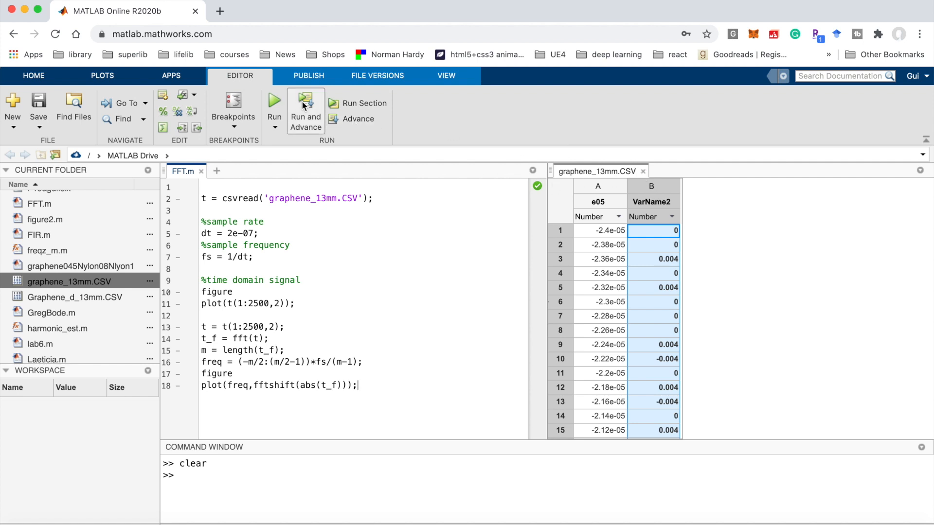
- Run FFT.m and view the time-domain signal in Figure 1
{"action": "left_click", "coordinate": [274, 102]}
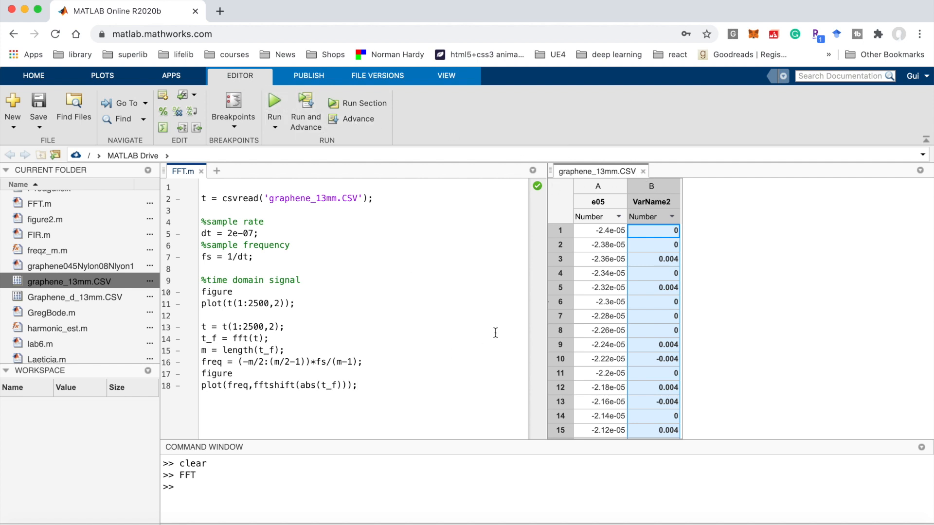
{"action": "left_click", "coordinate": [274, 107]}
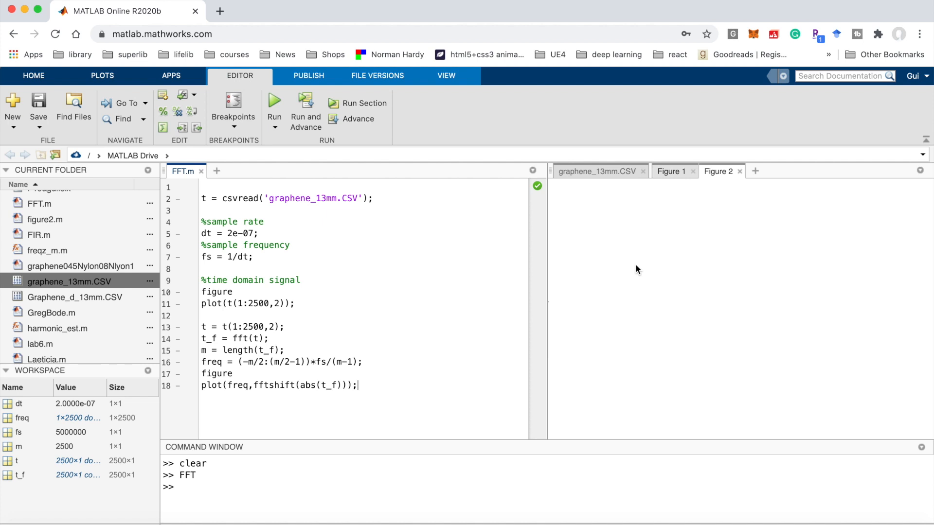
{"action": "left_click", "coordinate": [671, 172]}
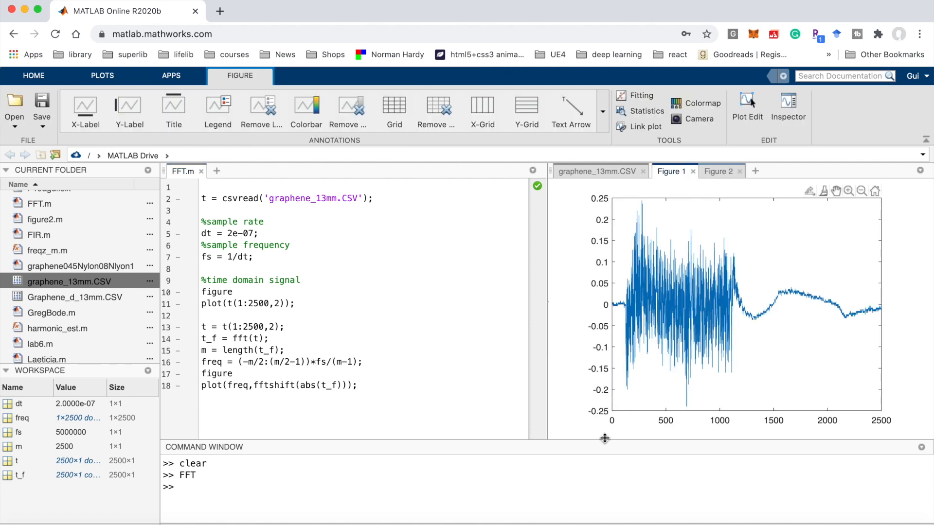
{"action": "mouse_move", "coordinate": [875, 427]}
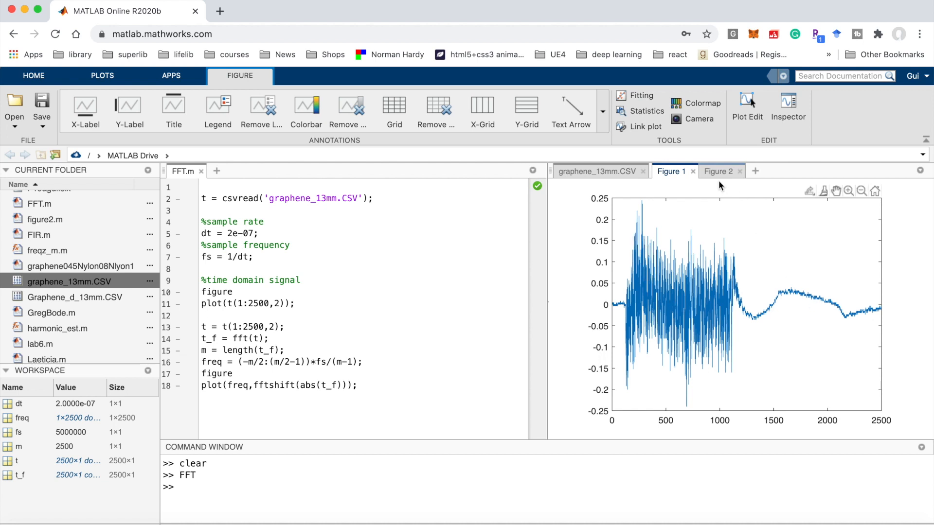
- View the FFT magnitude spectrum in Figure 2
{"action": "left_click", "coordinate": [718, 171]}
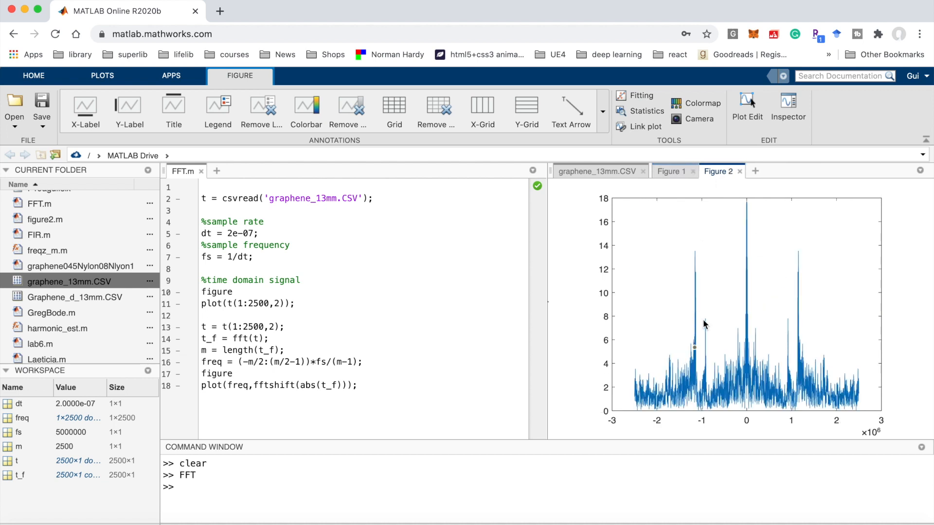
{"action": "mouse_move", "coordinate": [635, 415]}
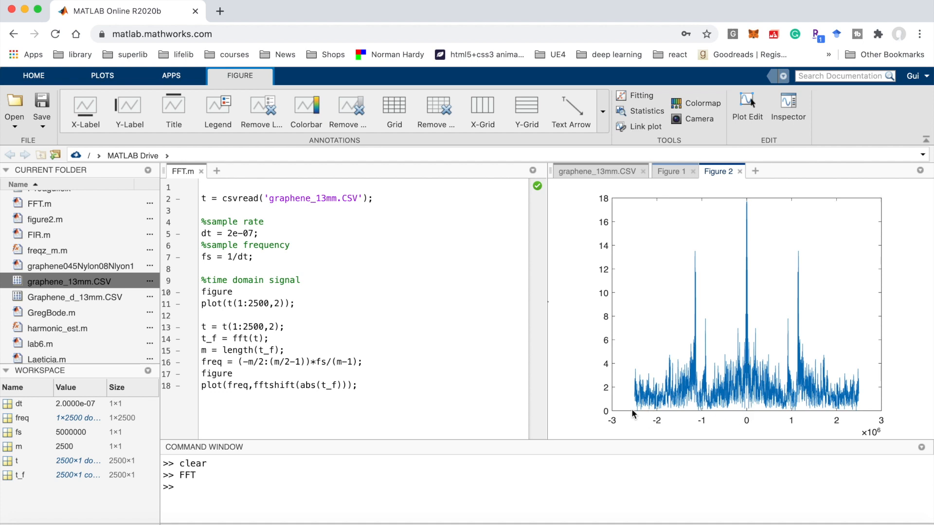
{"action": "mouse_move", "coordinate": [887, 436]}
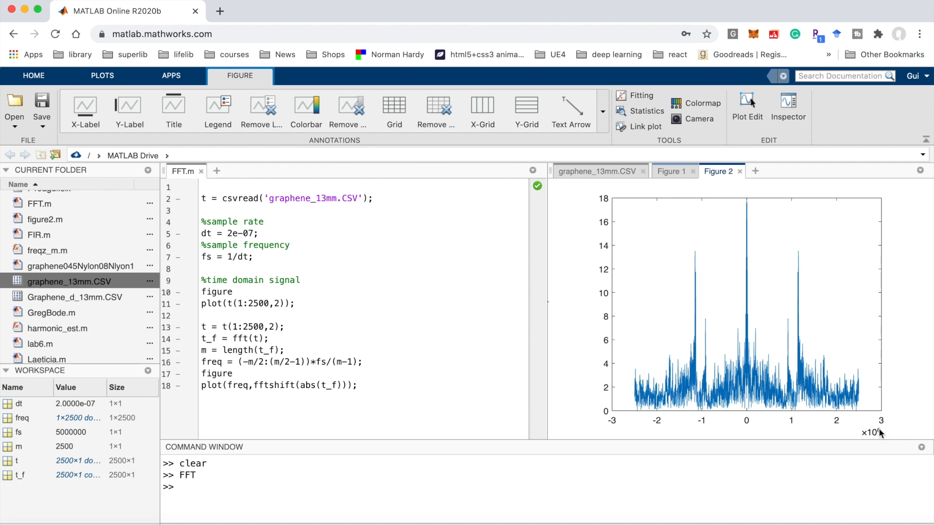
{"action": "mouse_move", "coordinate": [416, 433]}
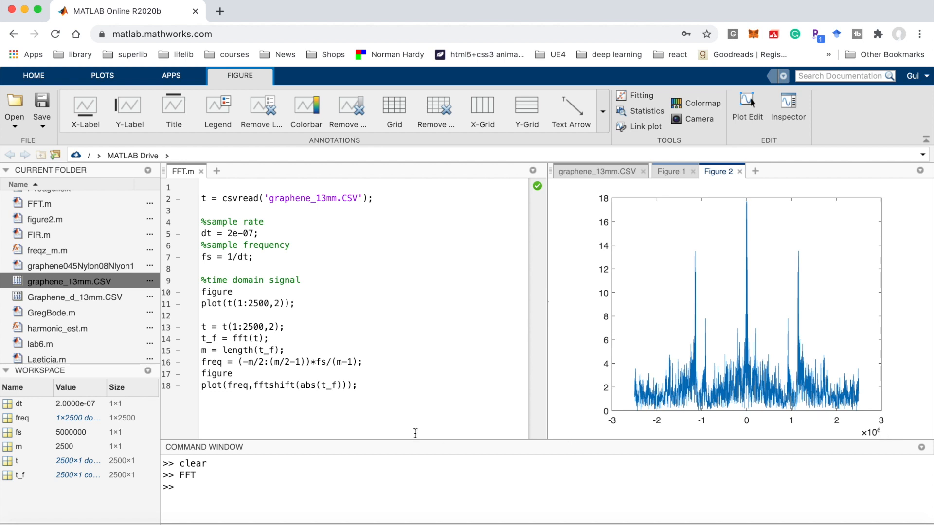
{"action": "mouse_move", "coordinate": [375, 388]}
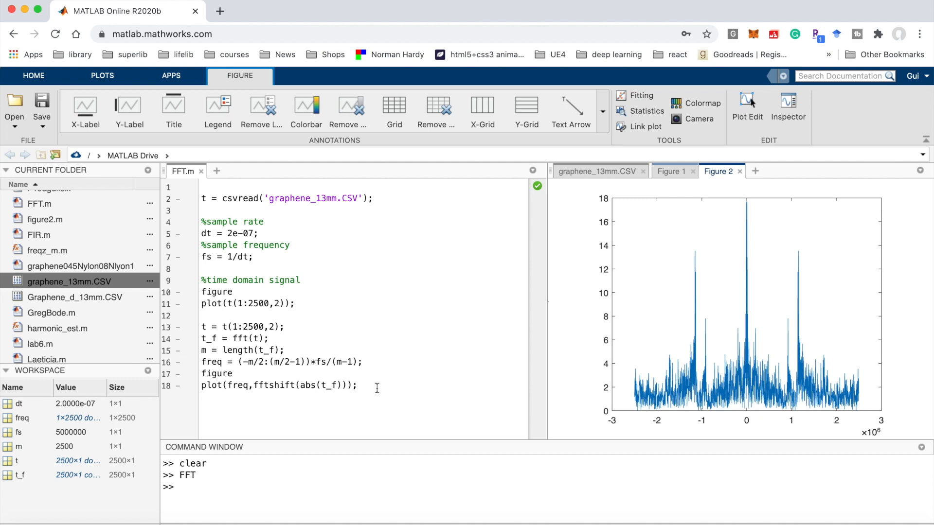